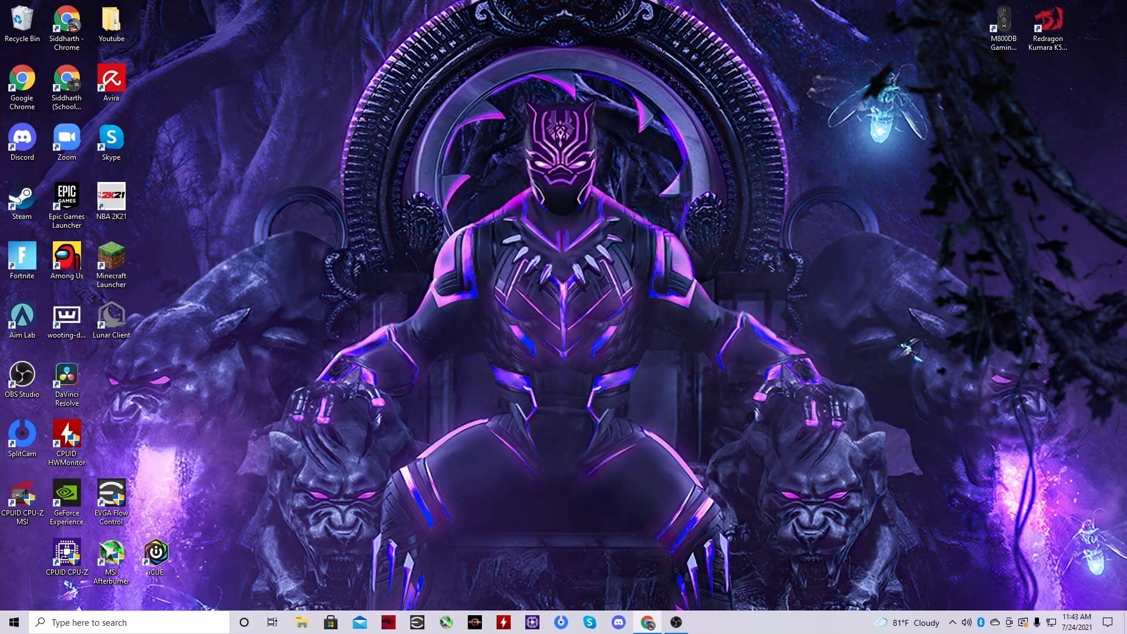
Search Google for 'ryzen master download' and land on AMD's Ryzen Master utility page.
click(645, 622)
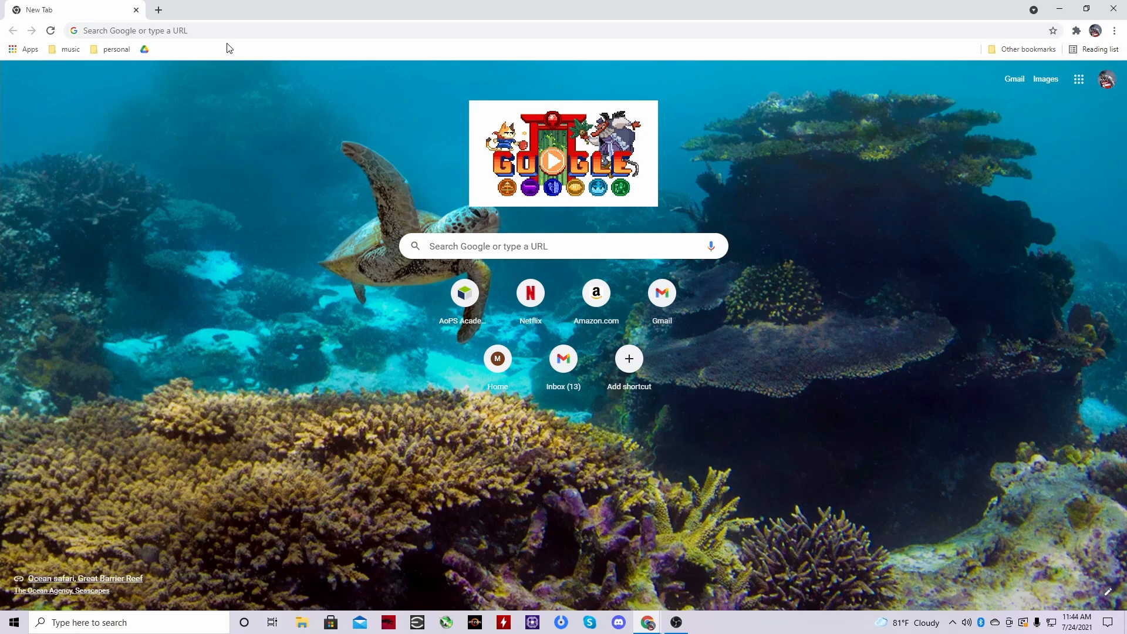
mouse_move(225, 31)
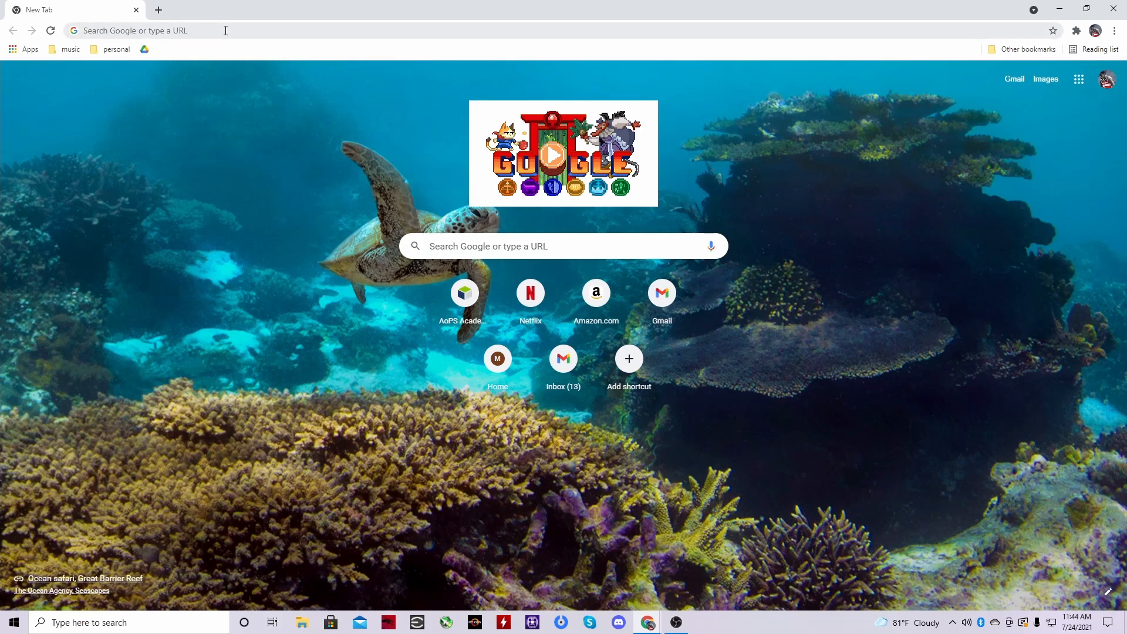
text(ryzen master dow)
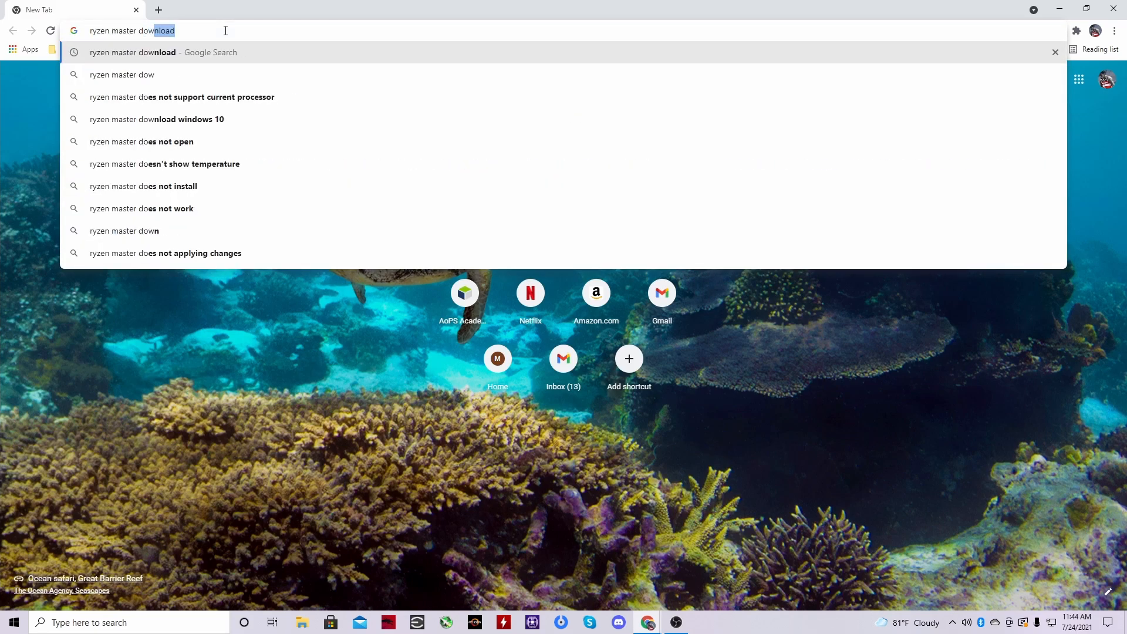
key(Return)
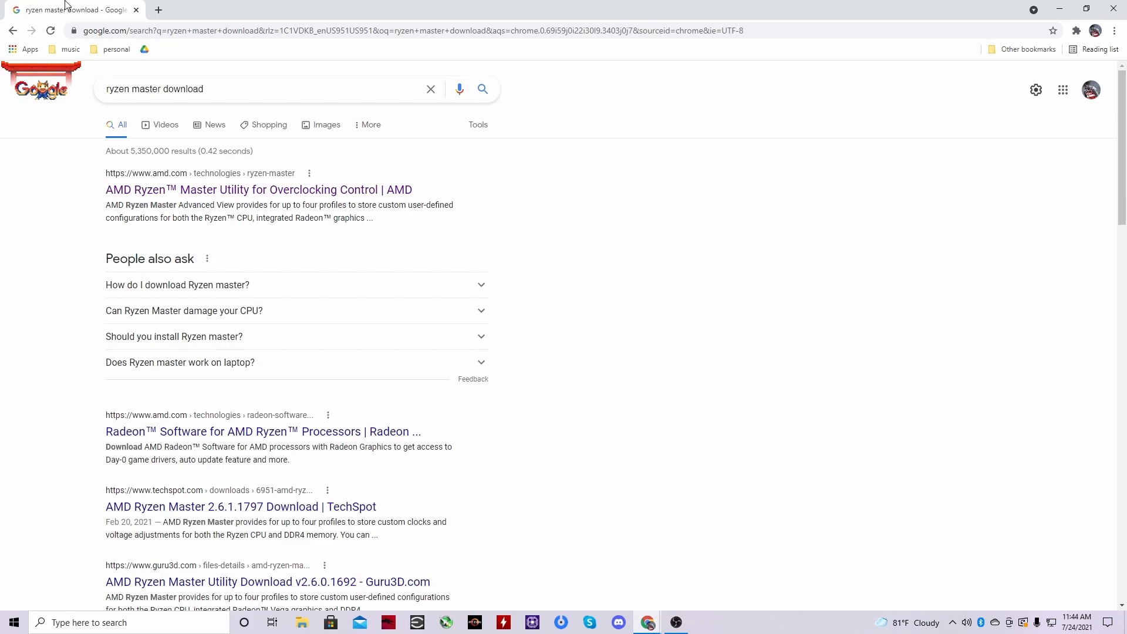
click(259, 190)
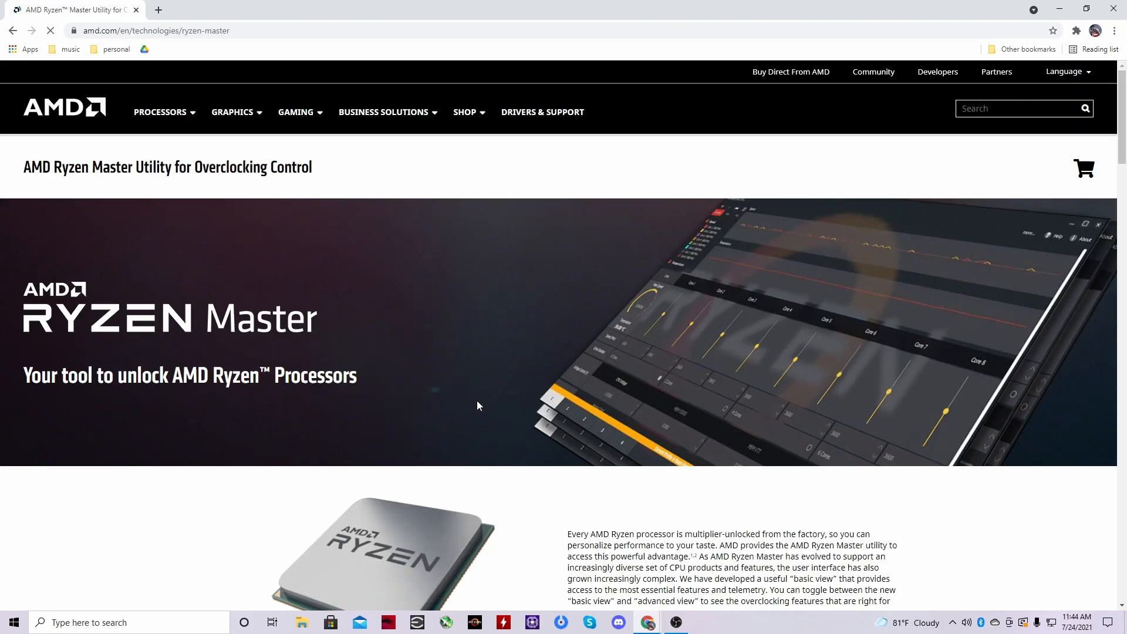
Dismiss the site survey popup and reach DOWNLOAD NOW so the installer .exe starts downloading.
scroll(down, 3)
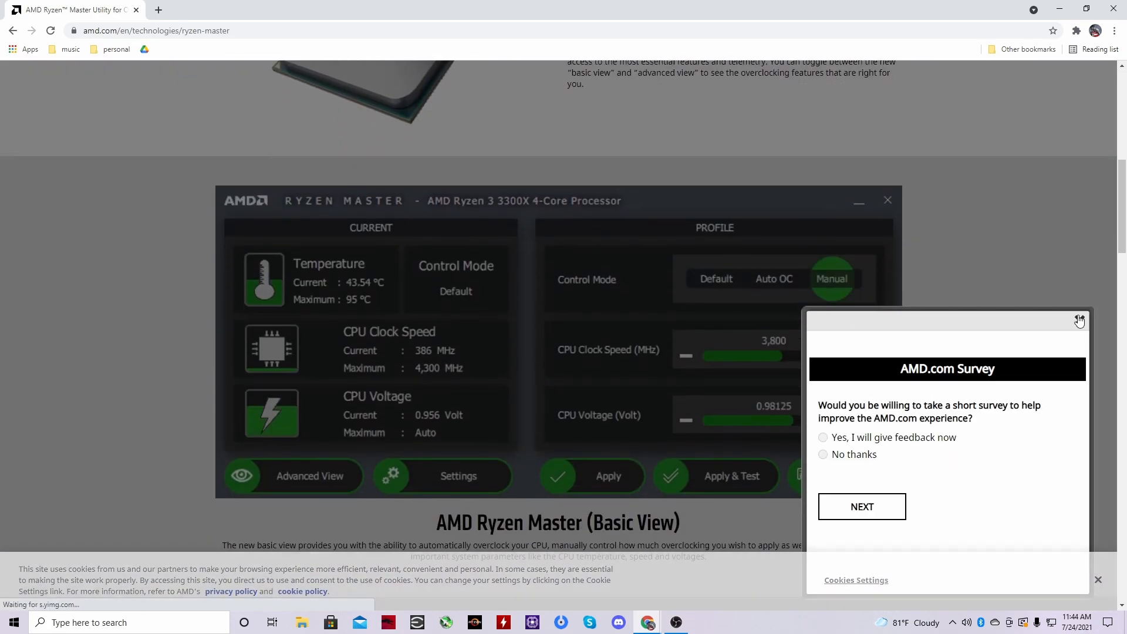
click(1080, 319)
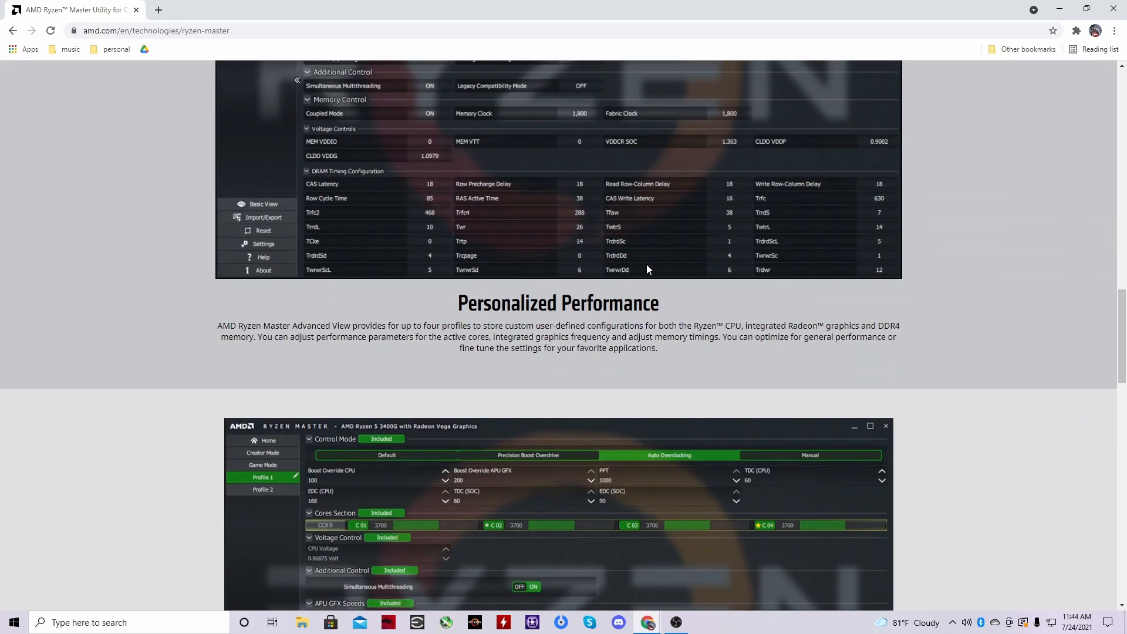
scroll(down, 3)
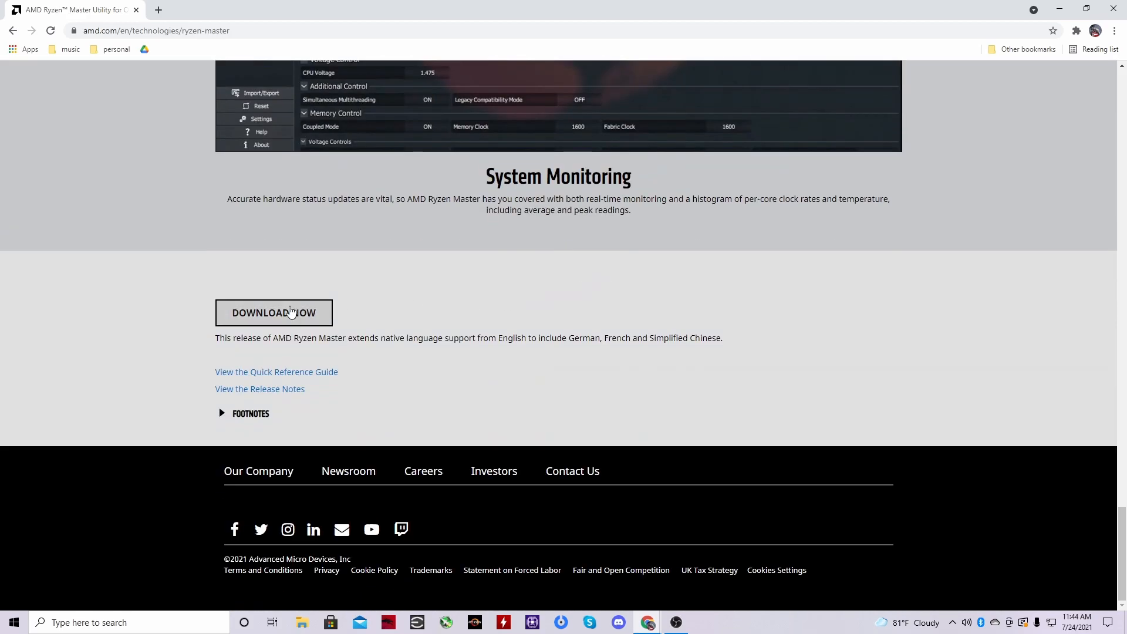
scroll(up, 3)
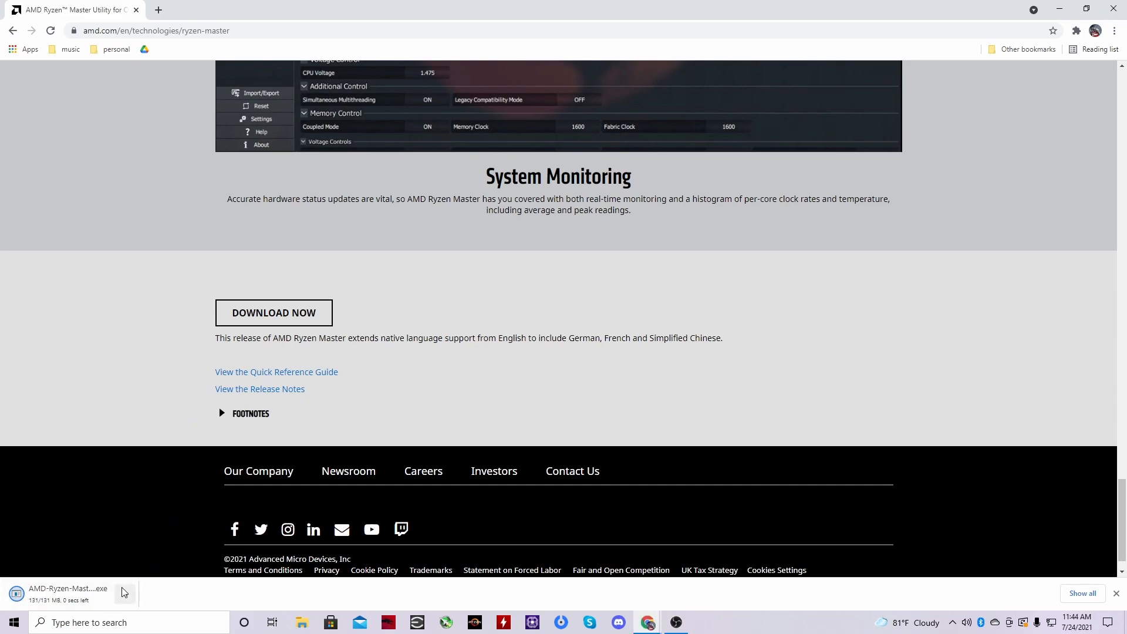
Run the downloaded installer, allow UAC, agree to the license and start installing Ryzen Master.
click(67, 588)
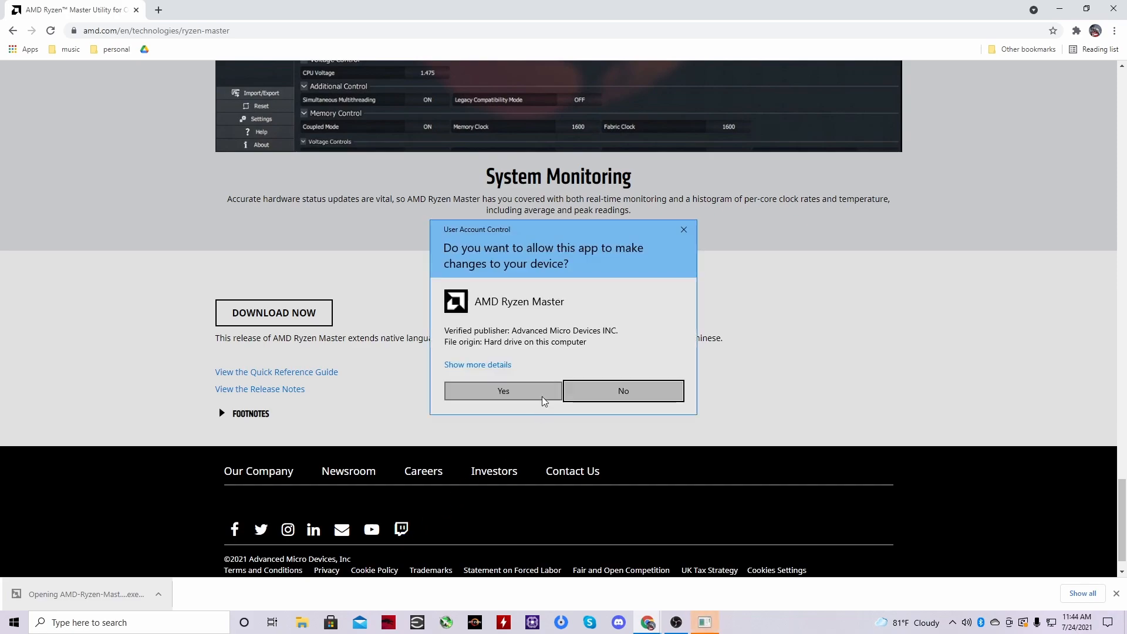
click(502, 389)
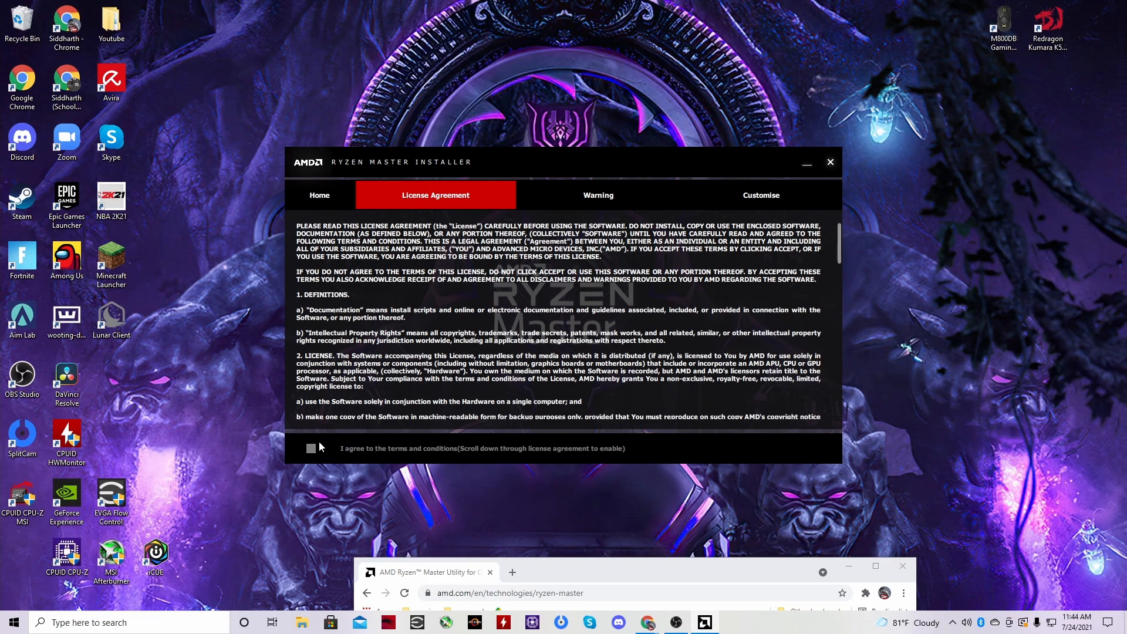
scroll(down, 3)
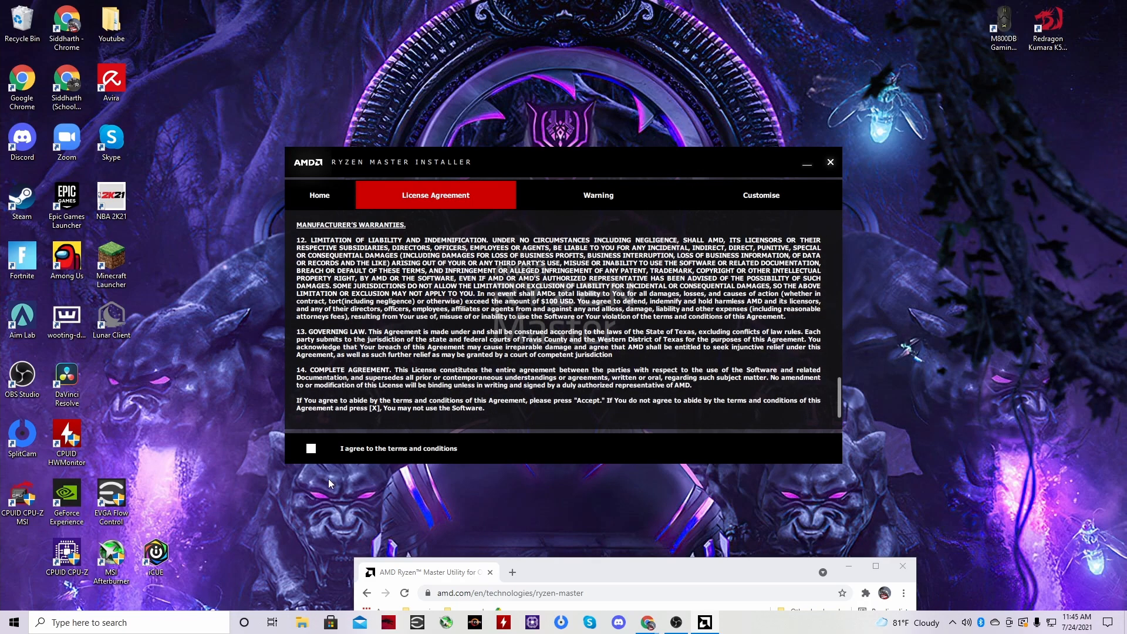
click(597, 195)
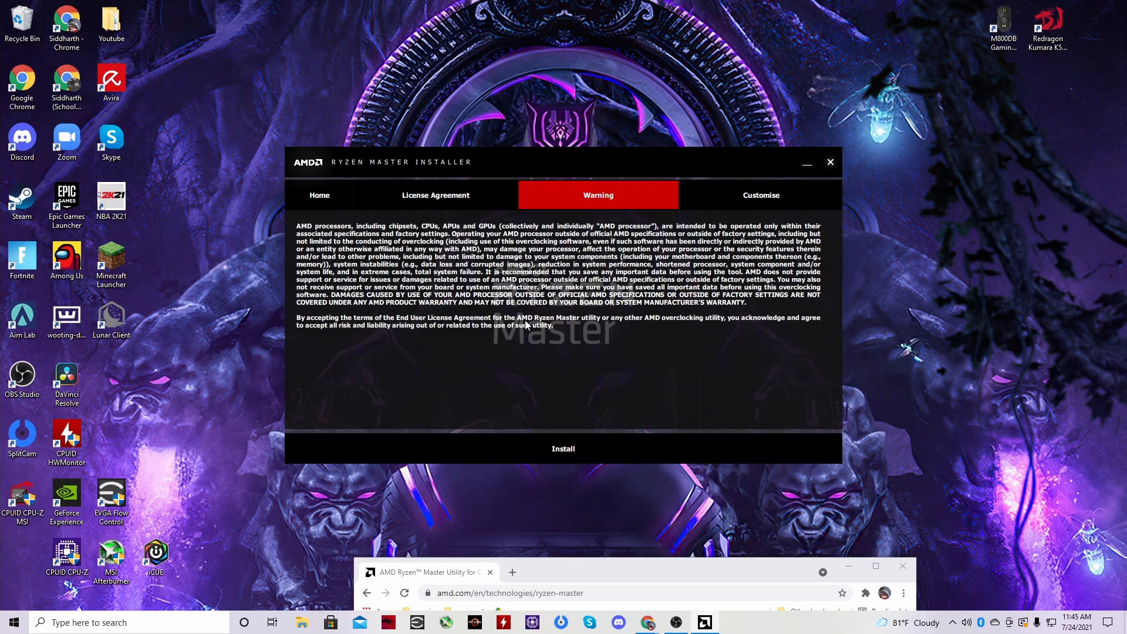
click(562, 449)
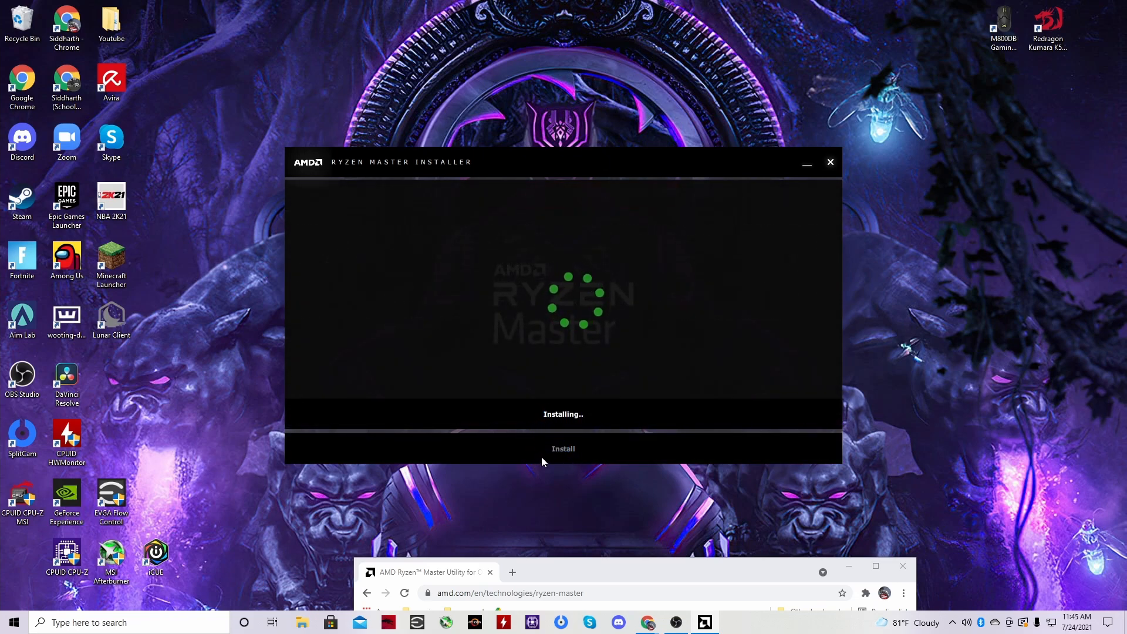
mouse_move(548, 510)
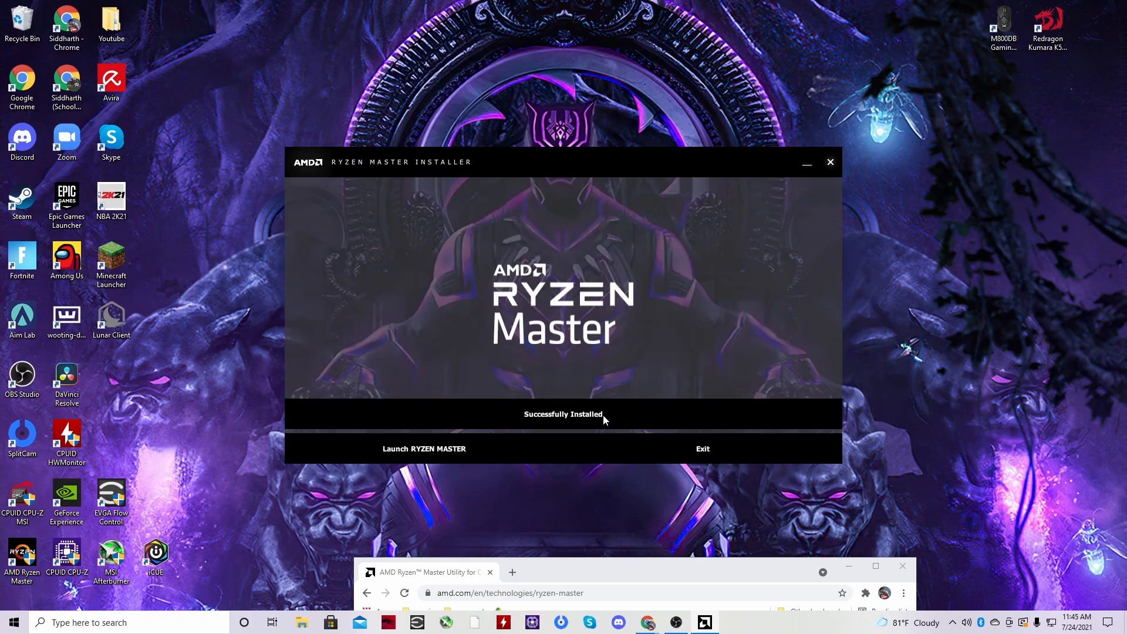
mouse_move(424, 447)
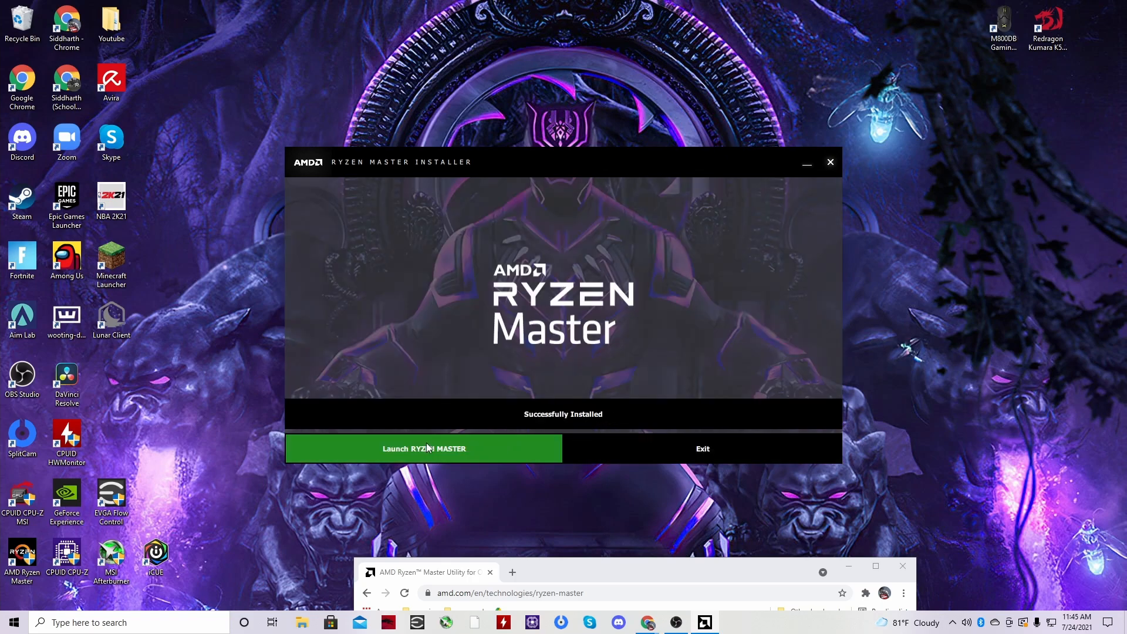
Launch the newly installed Ryzen Master and accept its overclocking warning to reach the Default view.
click(701, 448)
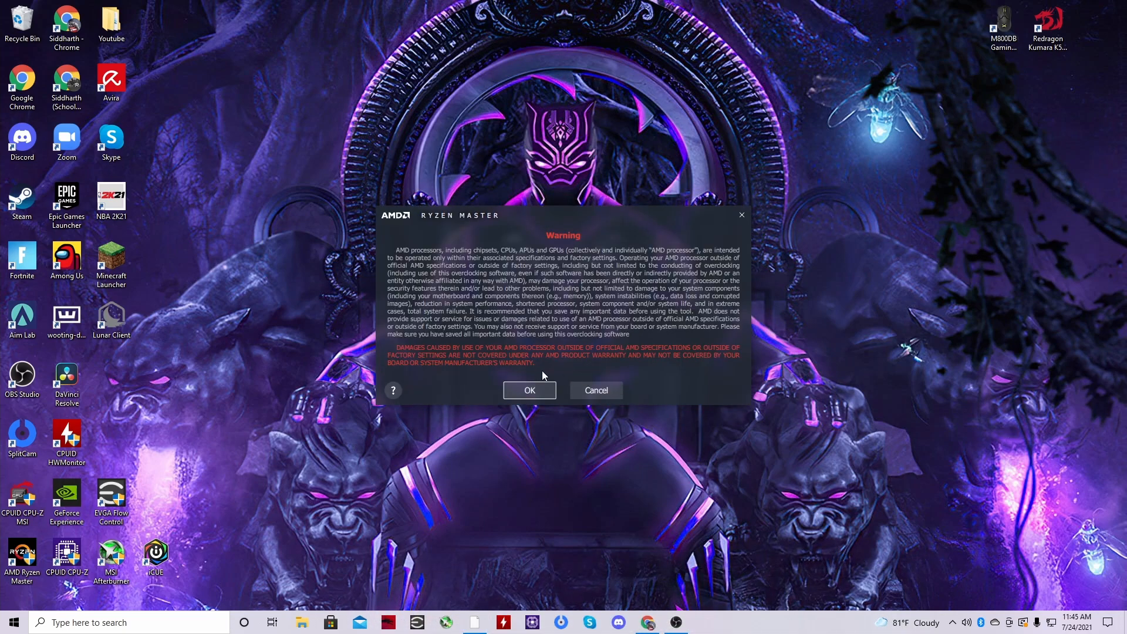
mouse_move(516, 386)
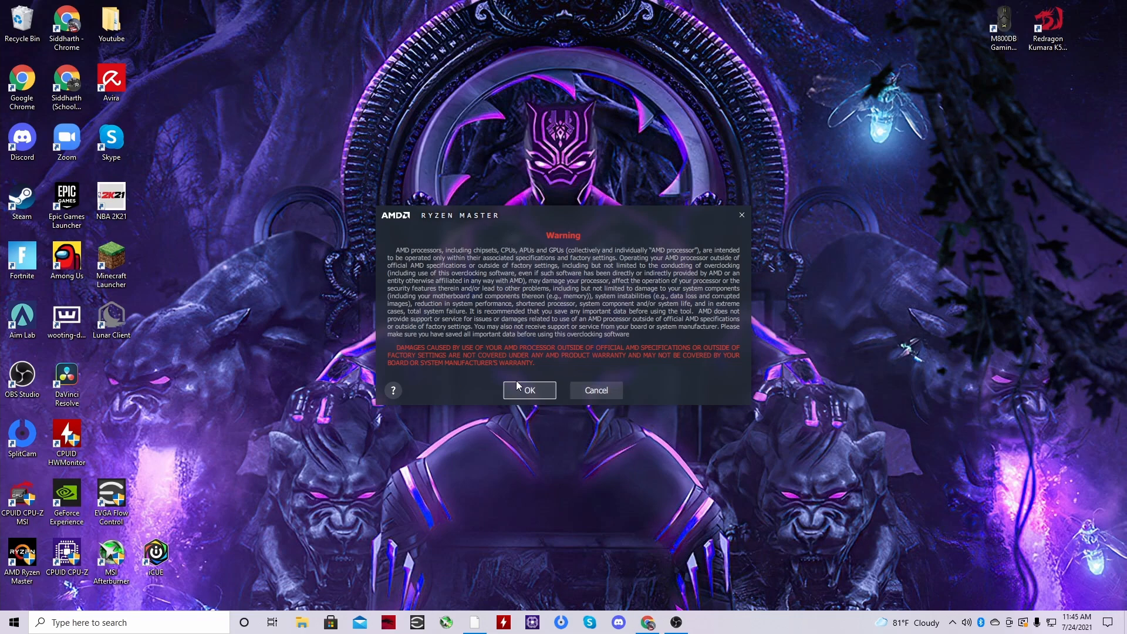
click(529, 389)
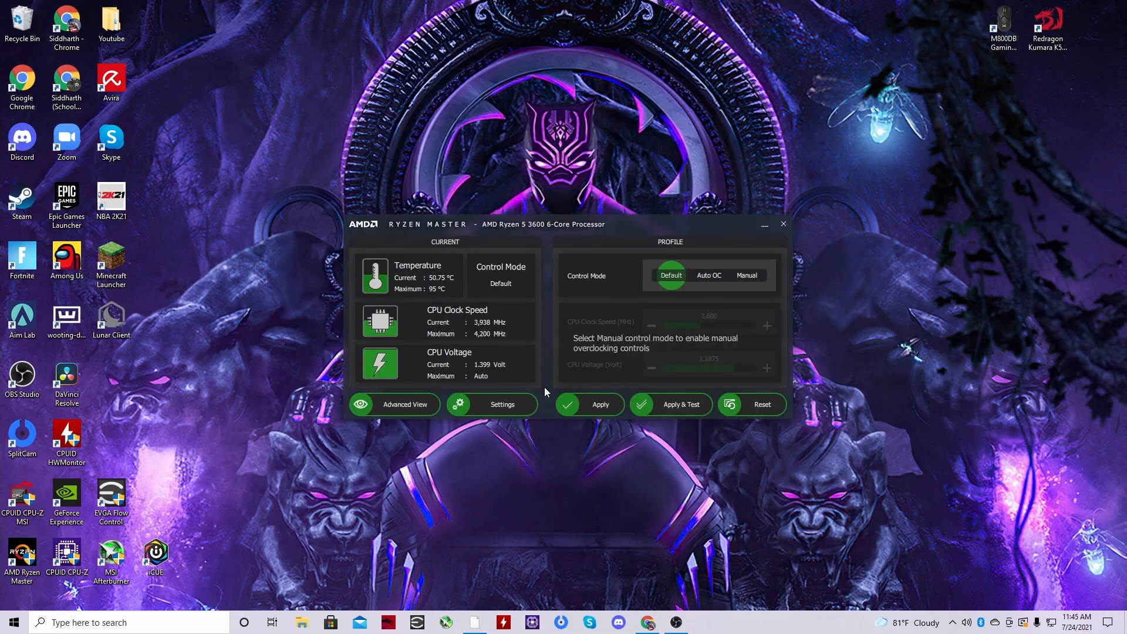
right_click(22, 561)
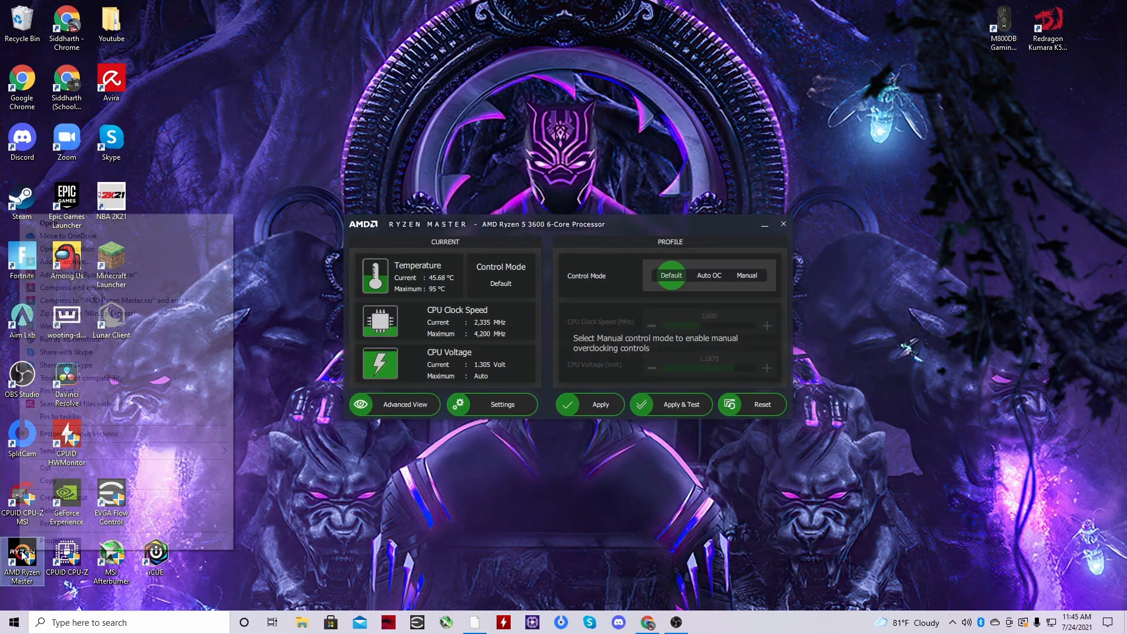
right_click(22, 559)
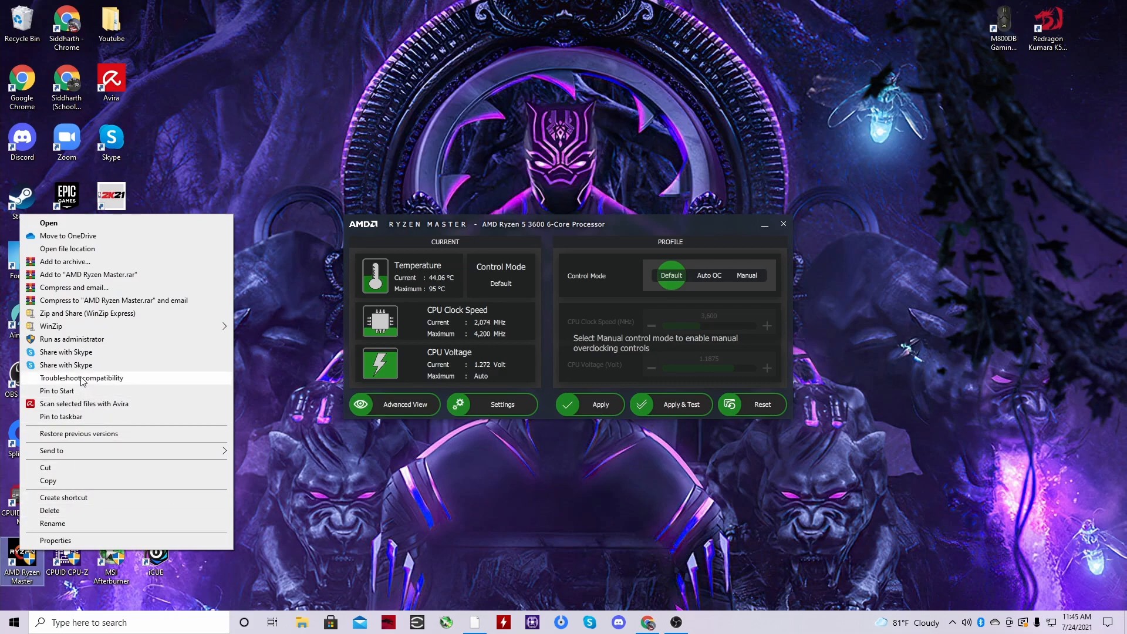
mouse_move(77, 306)
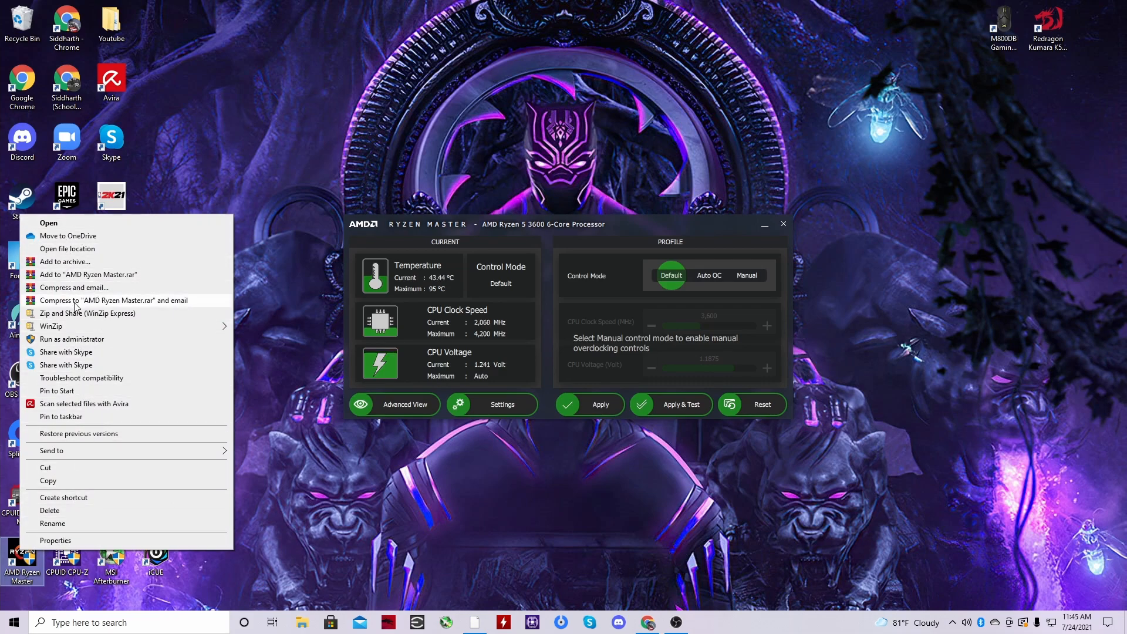
mouse_move(70, 420)
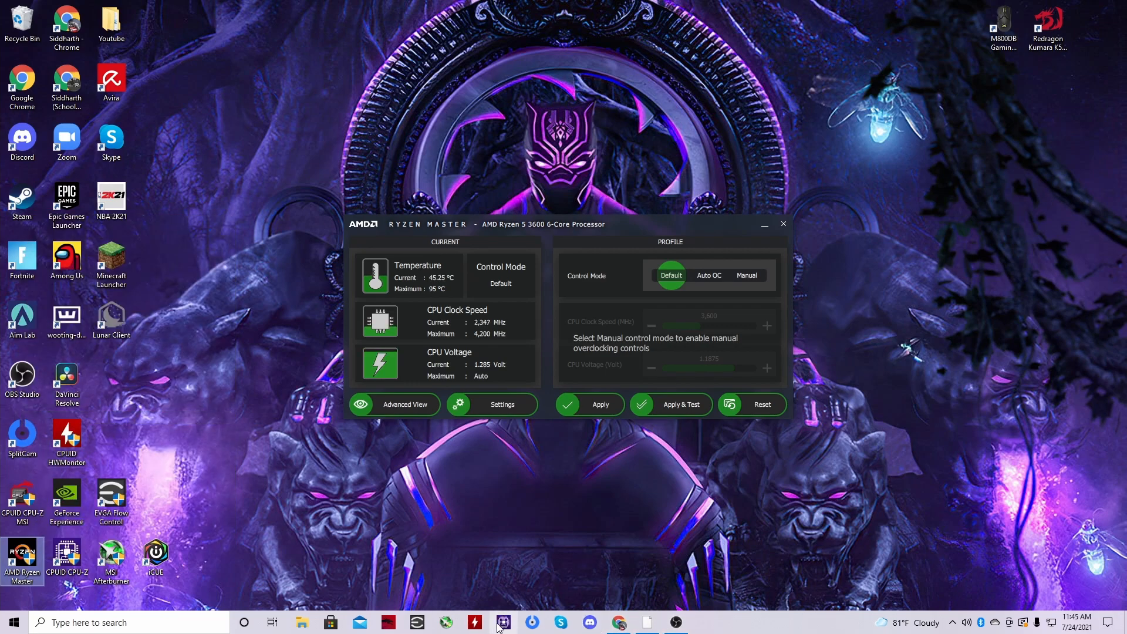
mouse_move(619, 622)
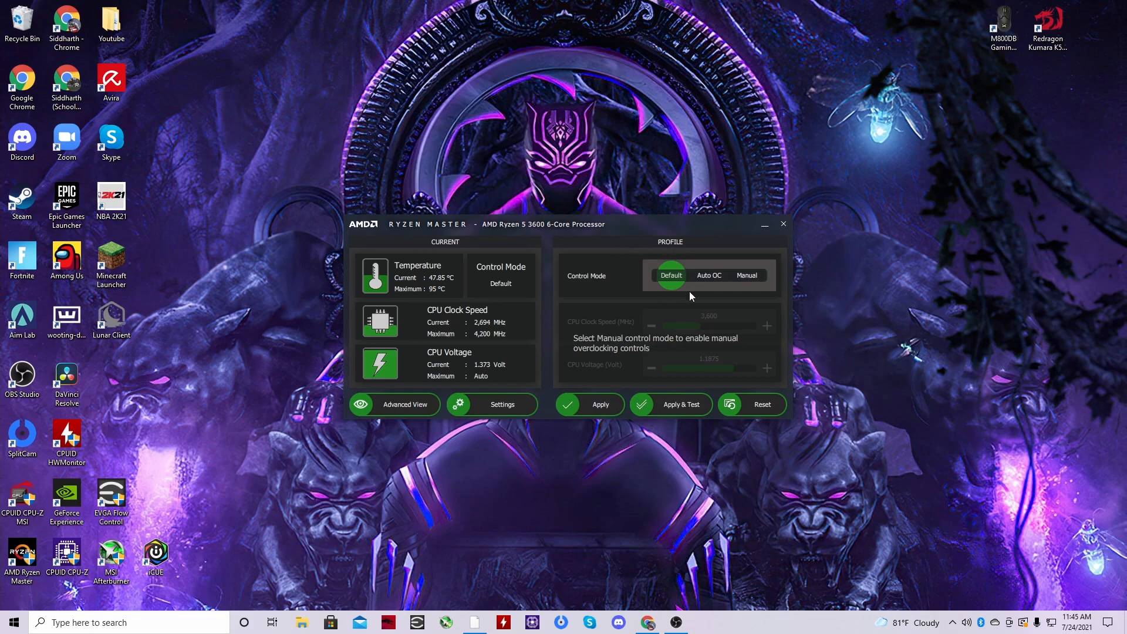
mouse_move(746, 275)
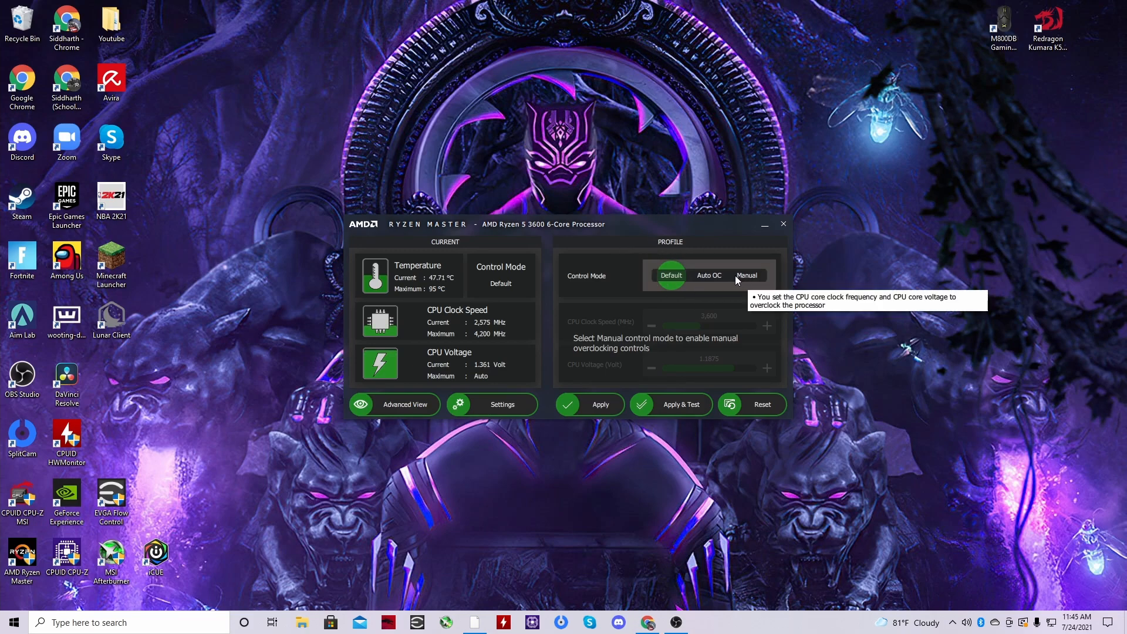
Switch Control Mode to Manual, exposing CPU clock 3600 MHz and voltage 1.1875 V for adjustment.
click(747, 274)
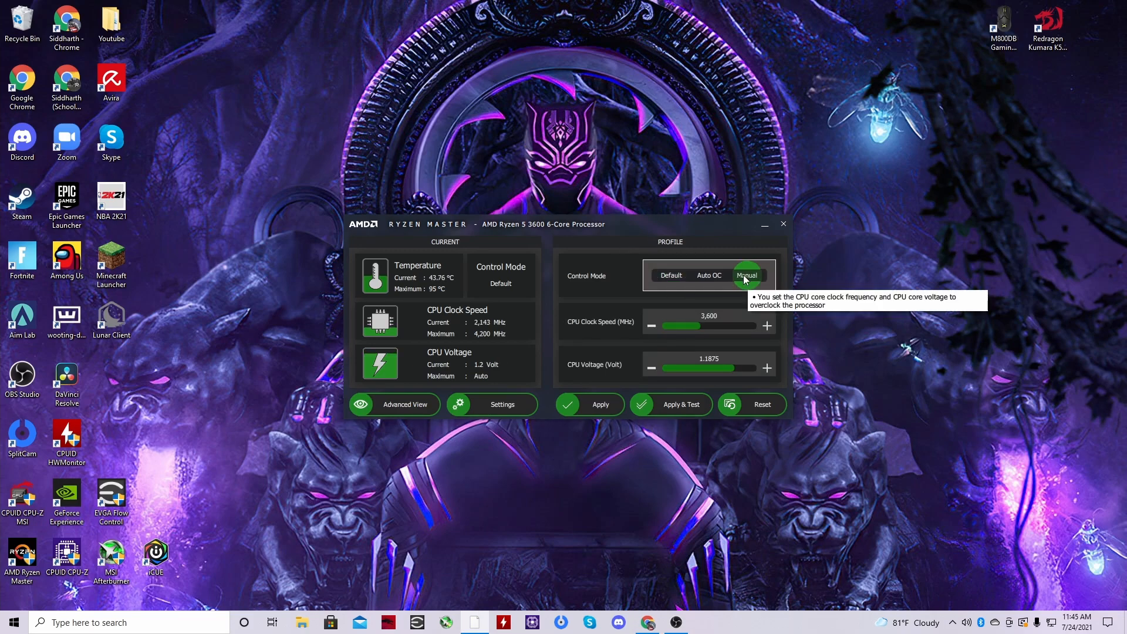
mouse_move(783, 352)
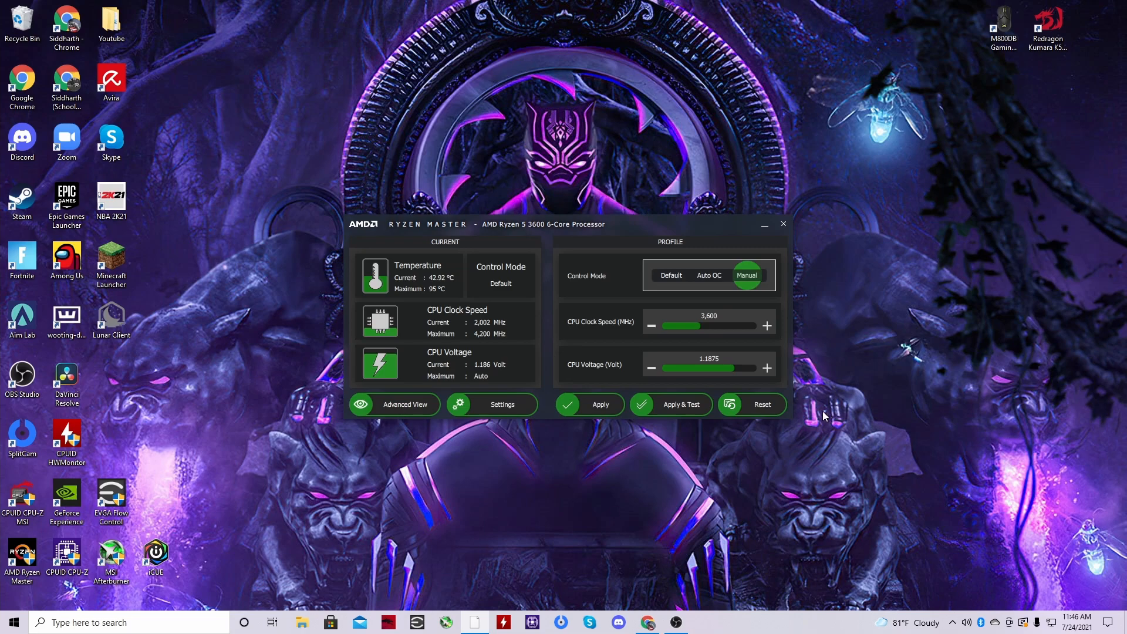
mouse_move(720, 329)
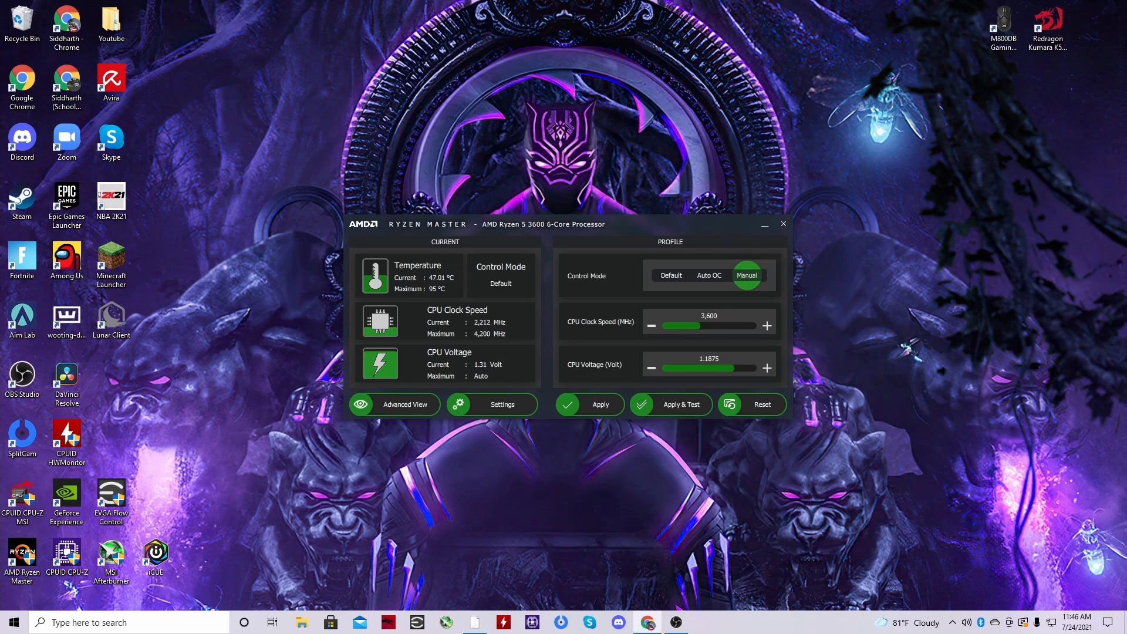
Search Google for the Ryzen 5 3600 max clock speed, showing a 4.2 GHz boost clock.
click(646, 622)
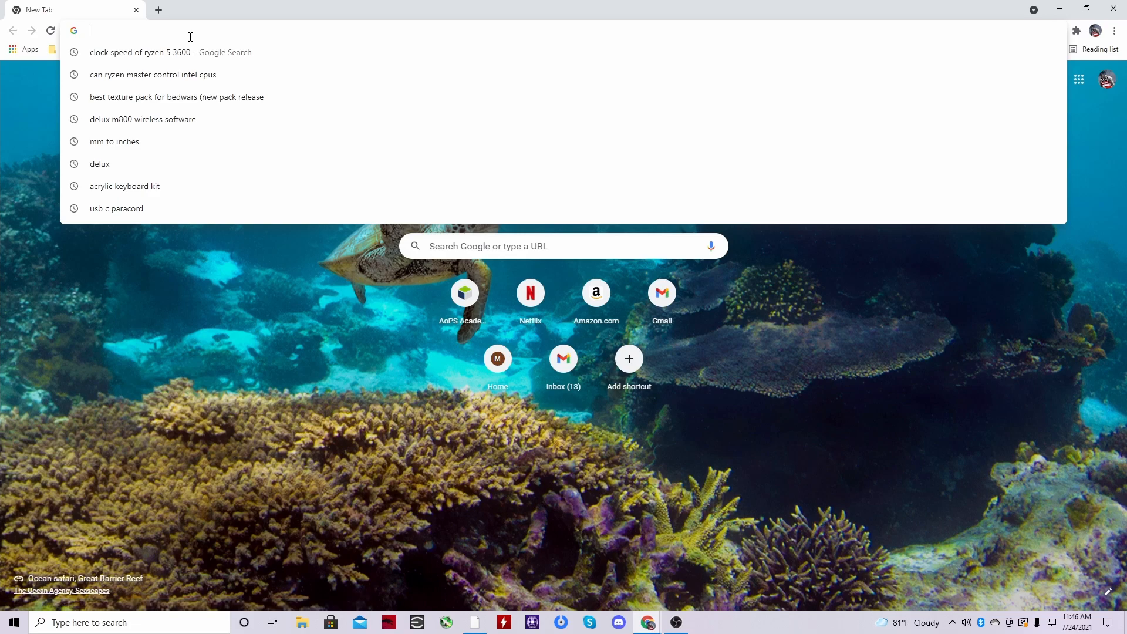
text(ryzen 5)
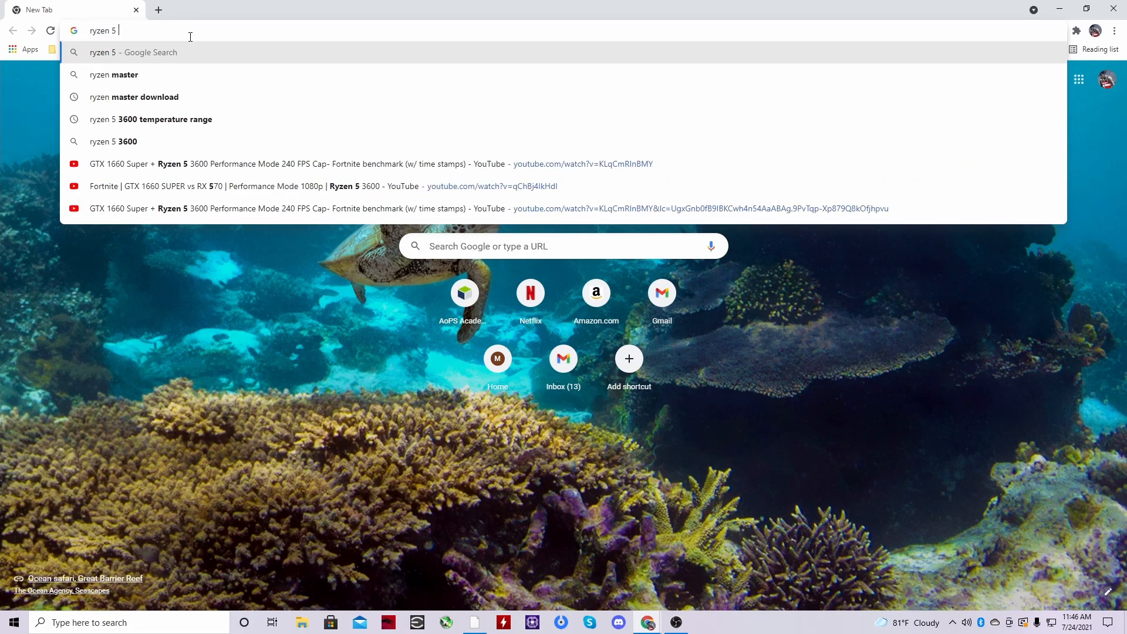
text(3600 max temp)
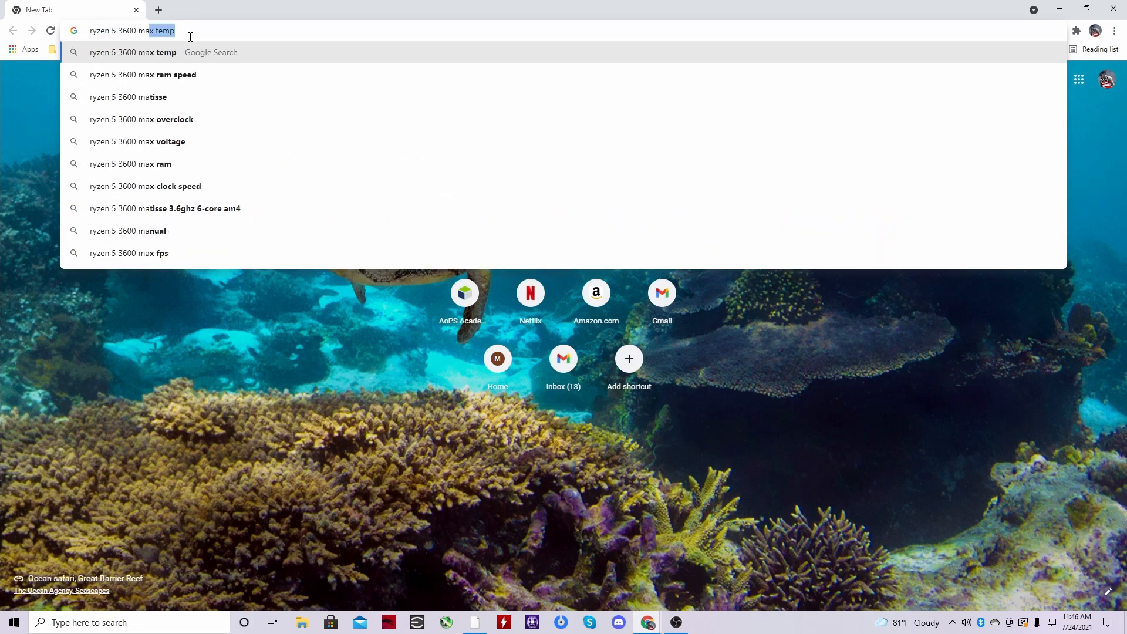
click(144, 186)
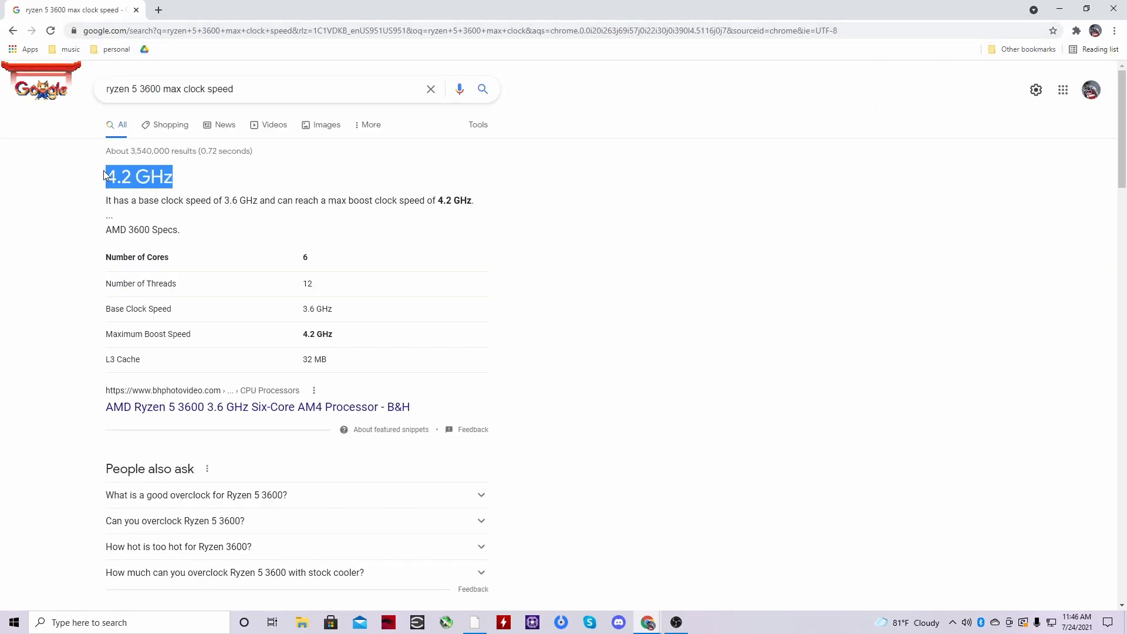
mouse_move(178, 182)
text(ryzen 5 3600 4.)
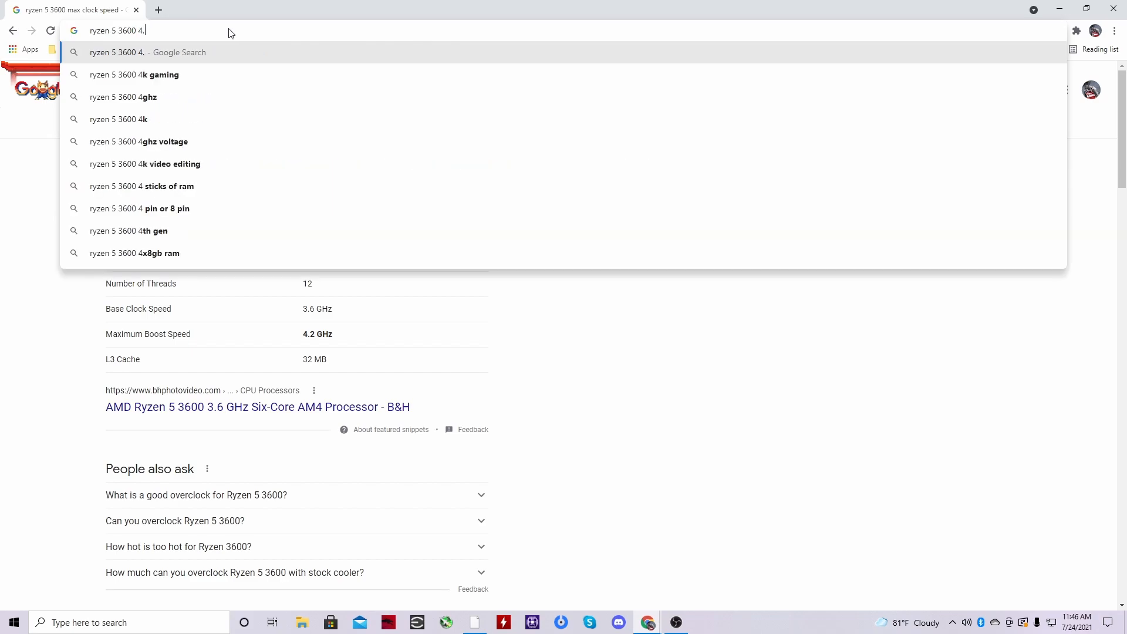
Search 'ryzen 5 3600 4.2 Ghz OC settings' and land on the Reddit post My Ryzen 5 3600 OC Results.
text(2 Ghz OC)
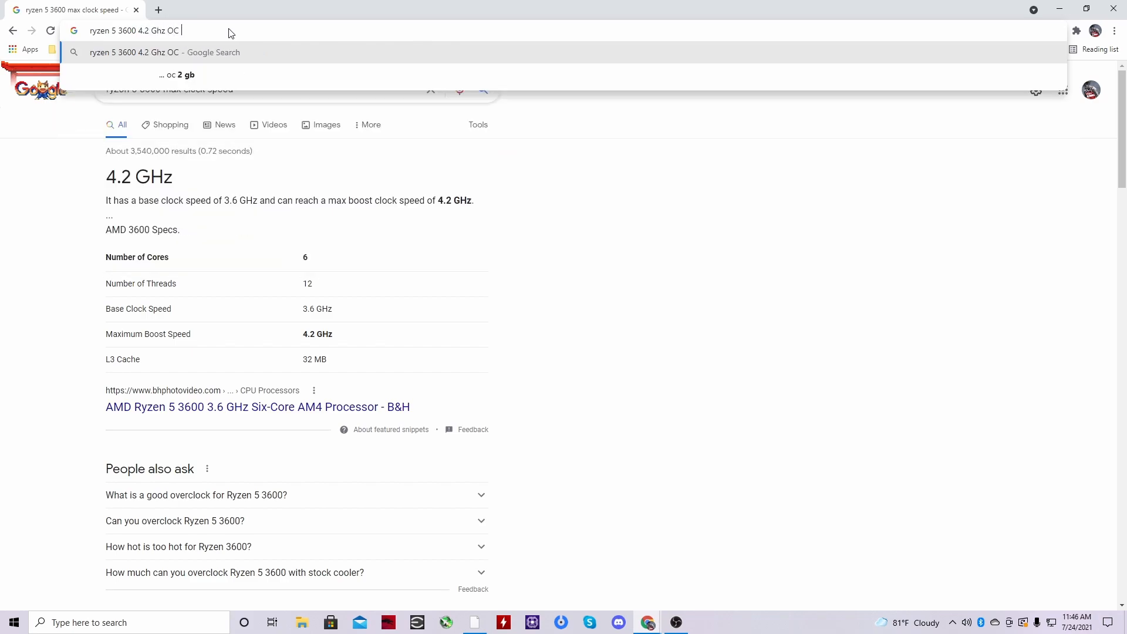
key(Return)
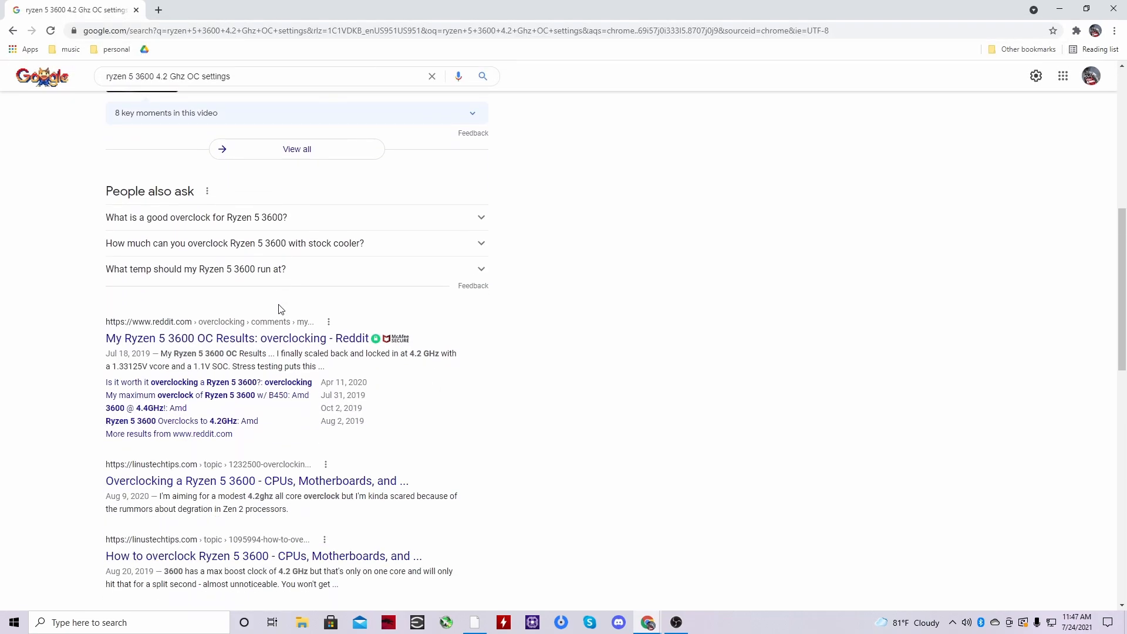
click(236, 338)
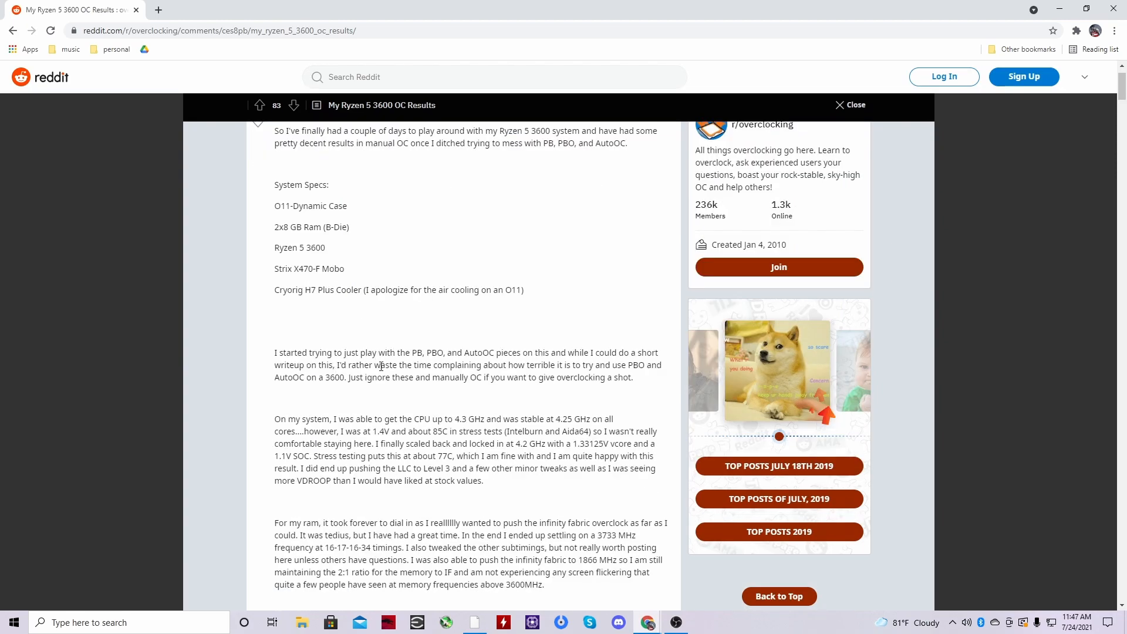
right_click(419, 331)
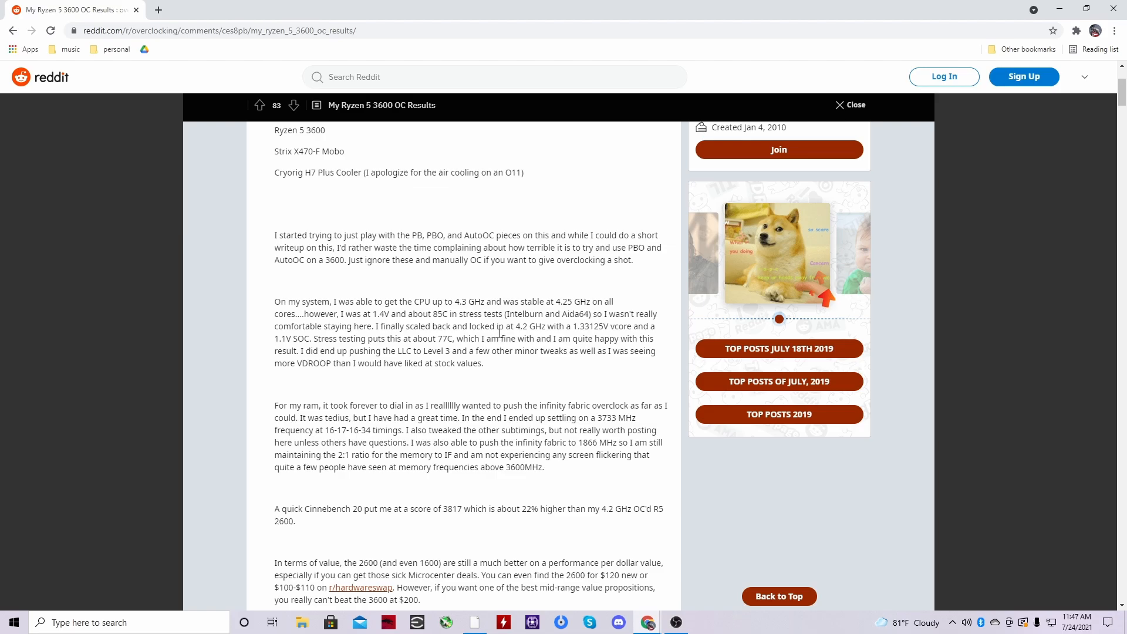
Read down the post and highlight the stable 4.2 GHz at 1.33125V vcore stress-testing line.
scroll(down, 3)
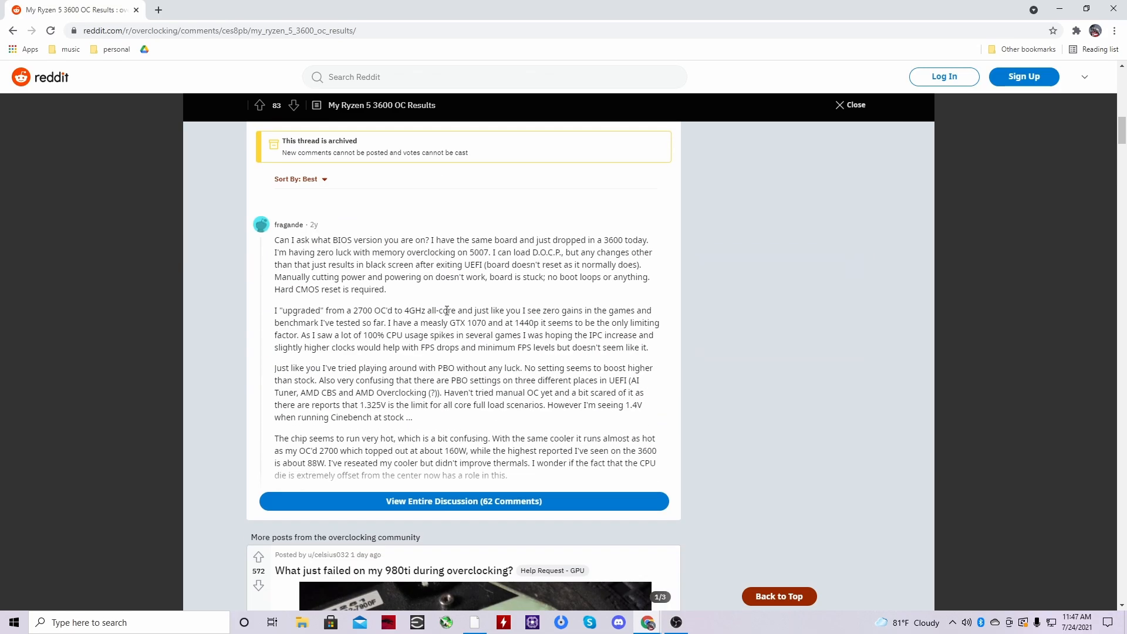
scroll(down, 3)
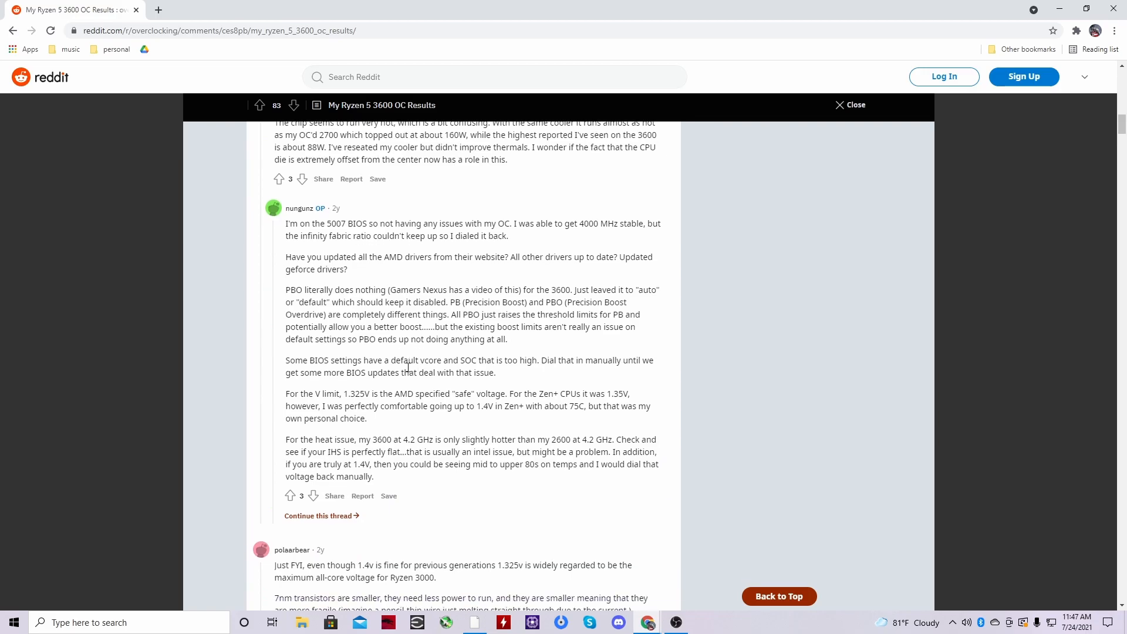
scroll(down, 3)
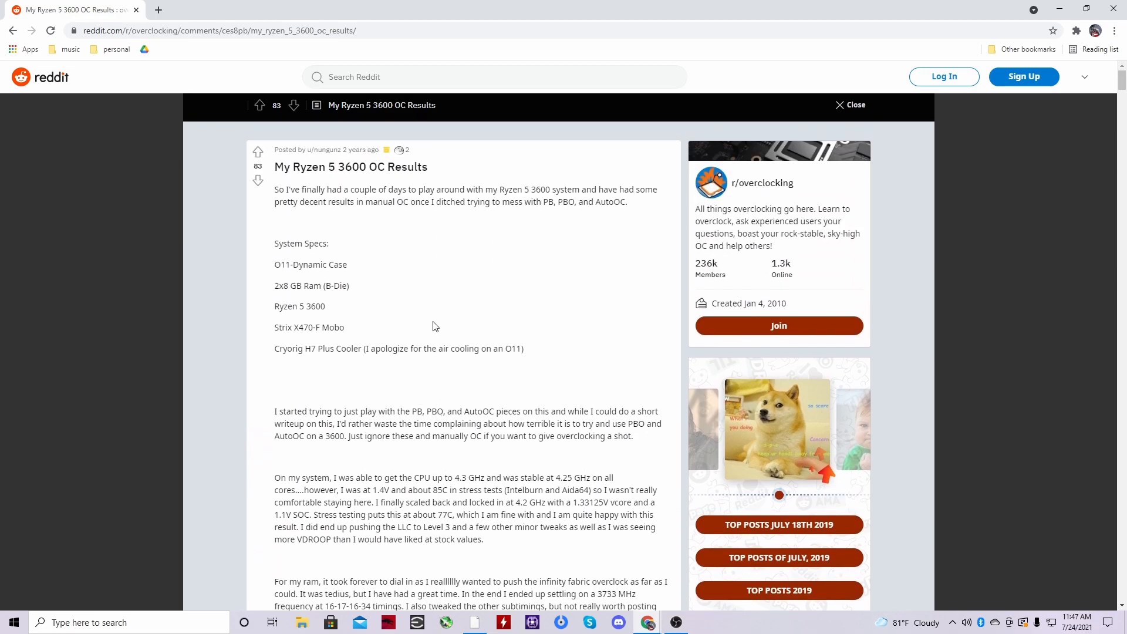
mouse_move(460, 468)
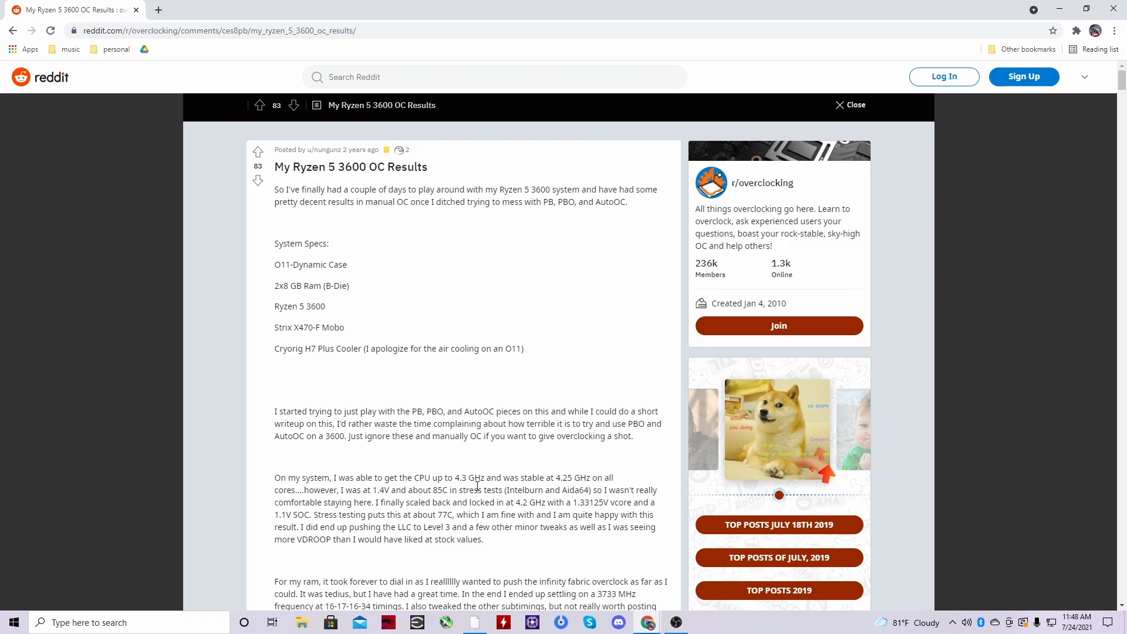
scroll(down, 3)
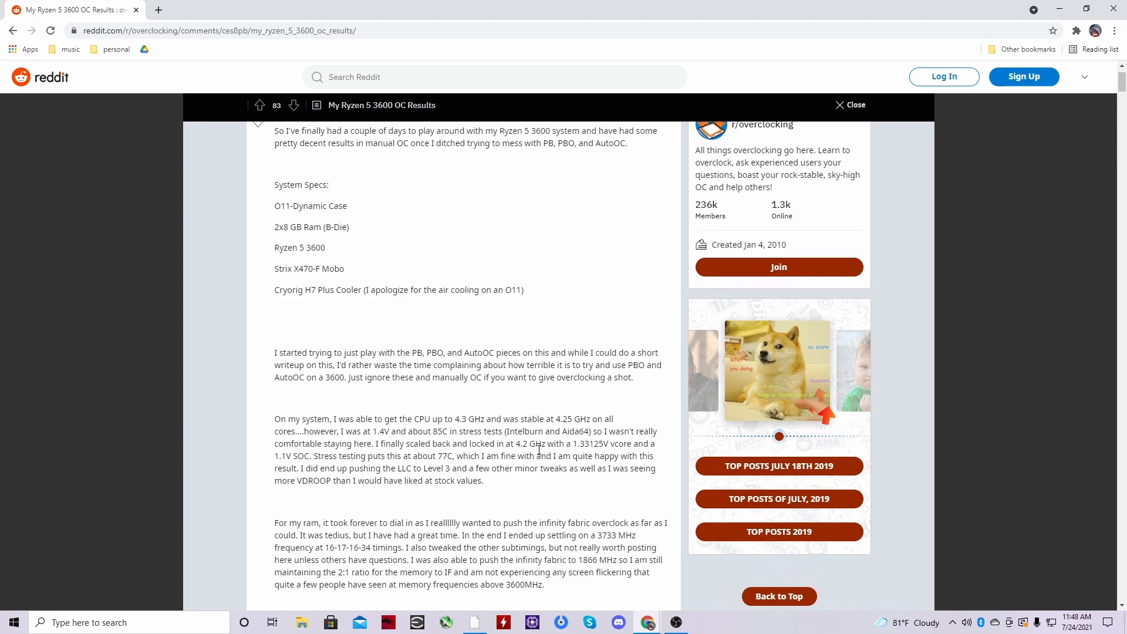
double_click(527, 444)
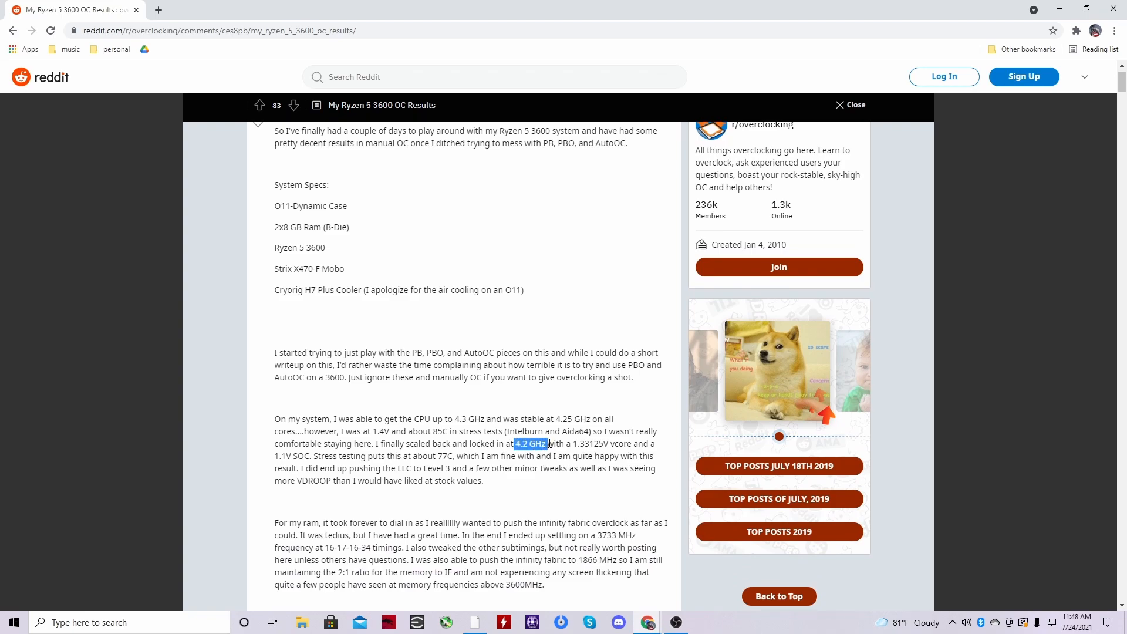
double_click(555, 444)
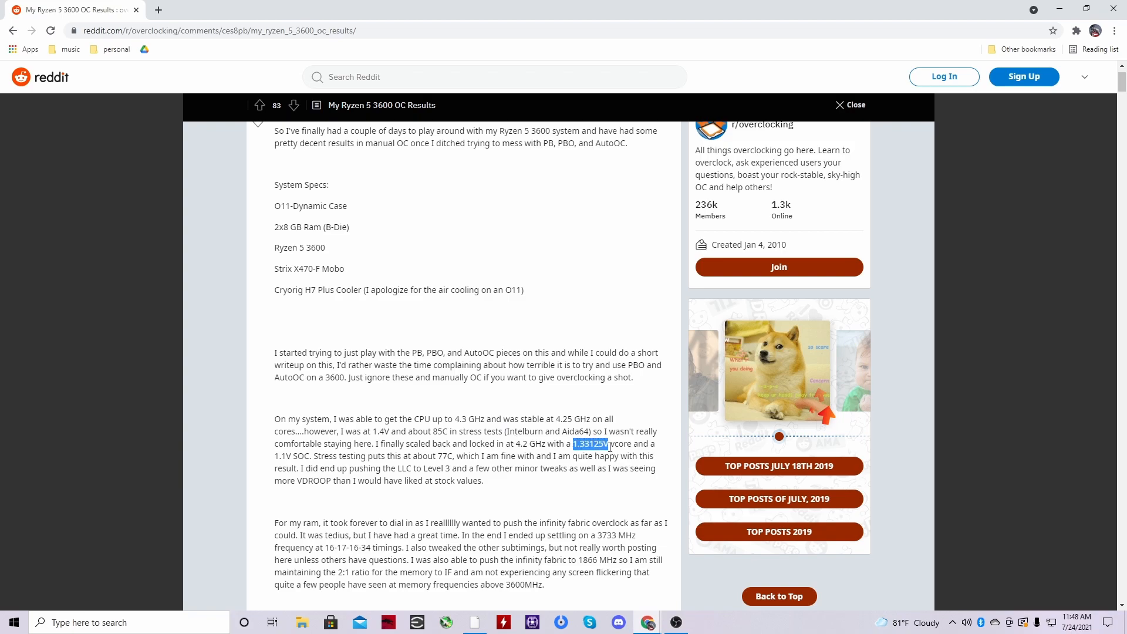
click(608, 444)
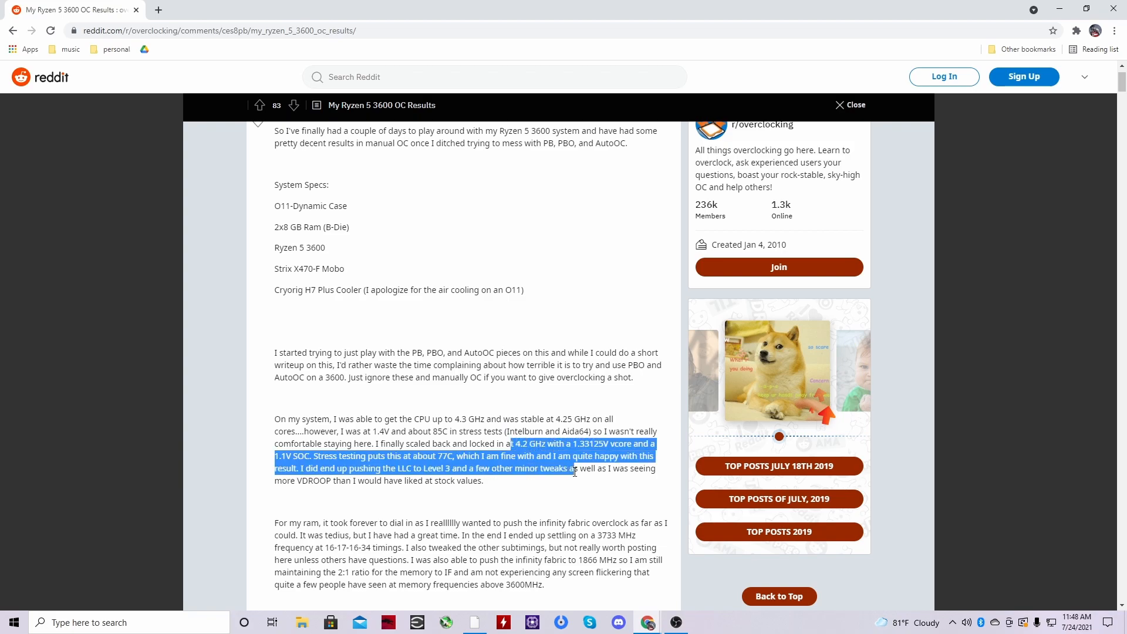
click(513, 480)
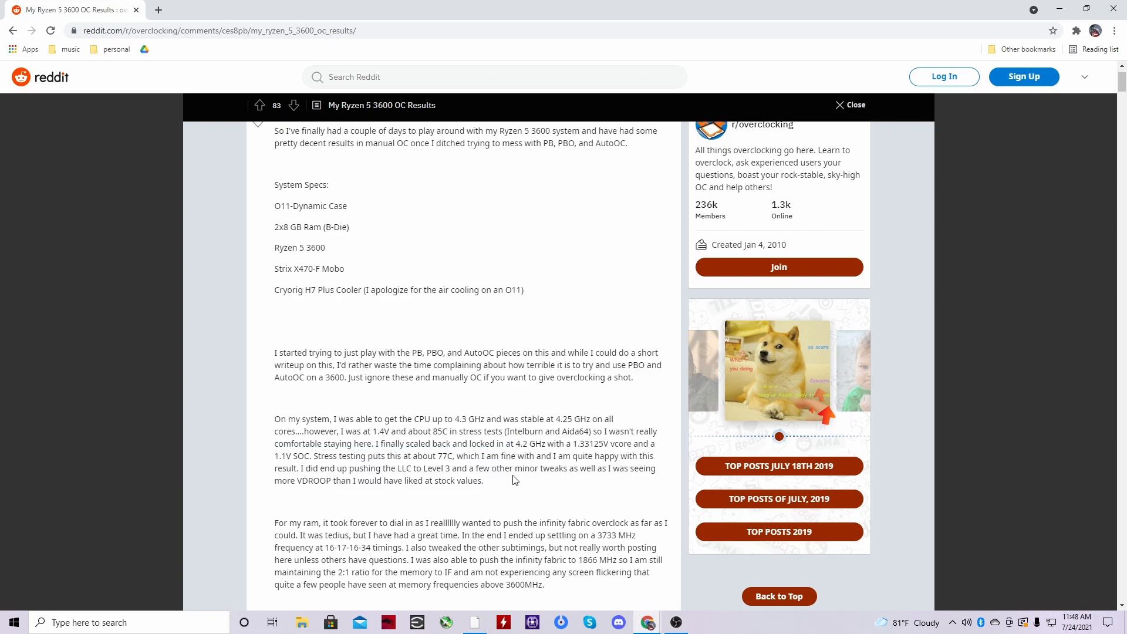
mouse_move(676, 622)
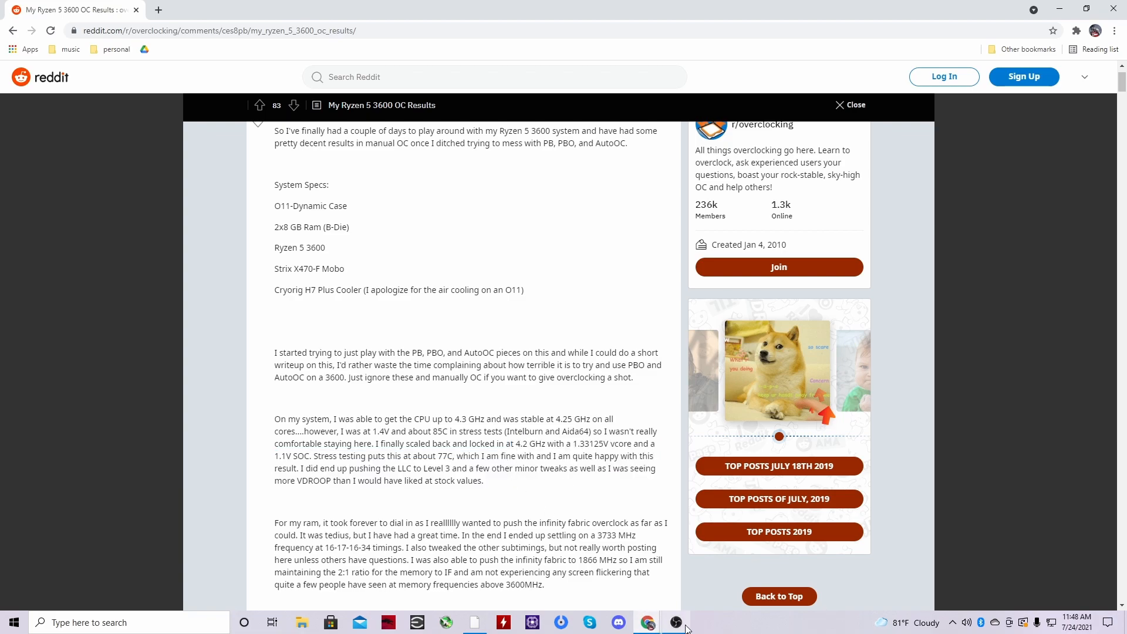
mouse_move(473, 629)
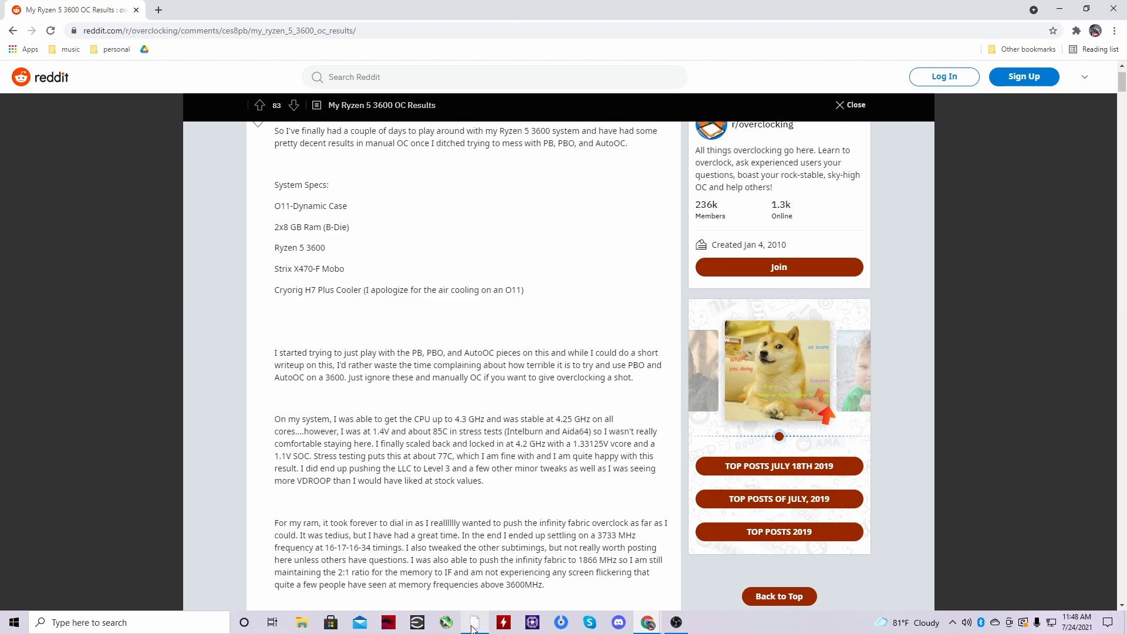
Close Chrome and raise the manual profile's CPU Clock Speed to 4,200 MHz.
click(473, 622)
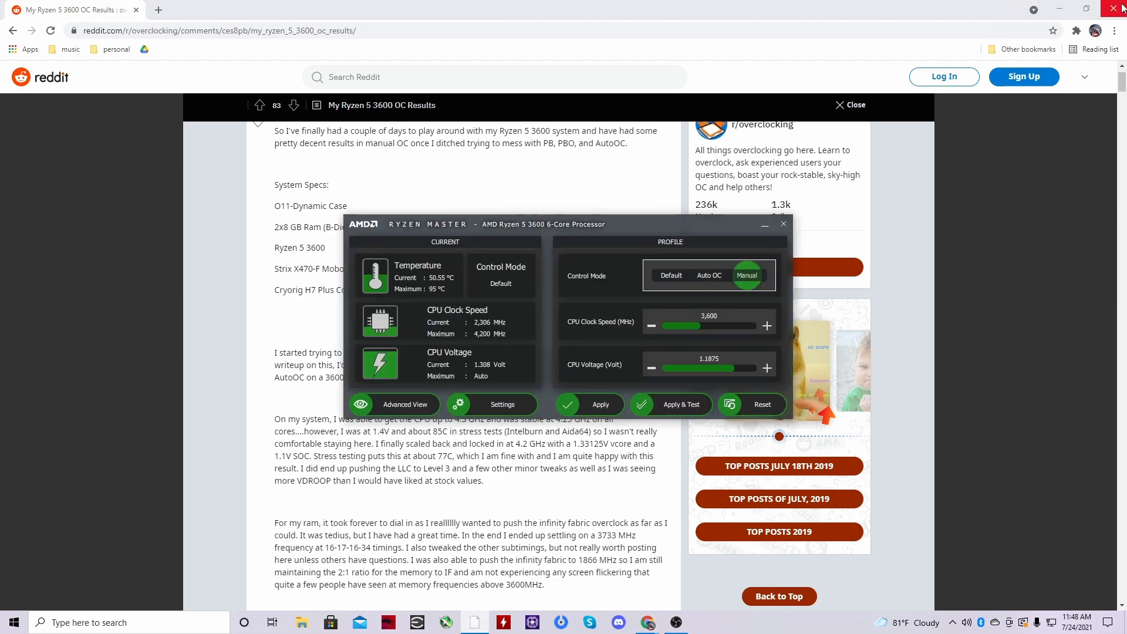
click(1119, 8)
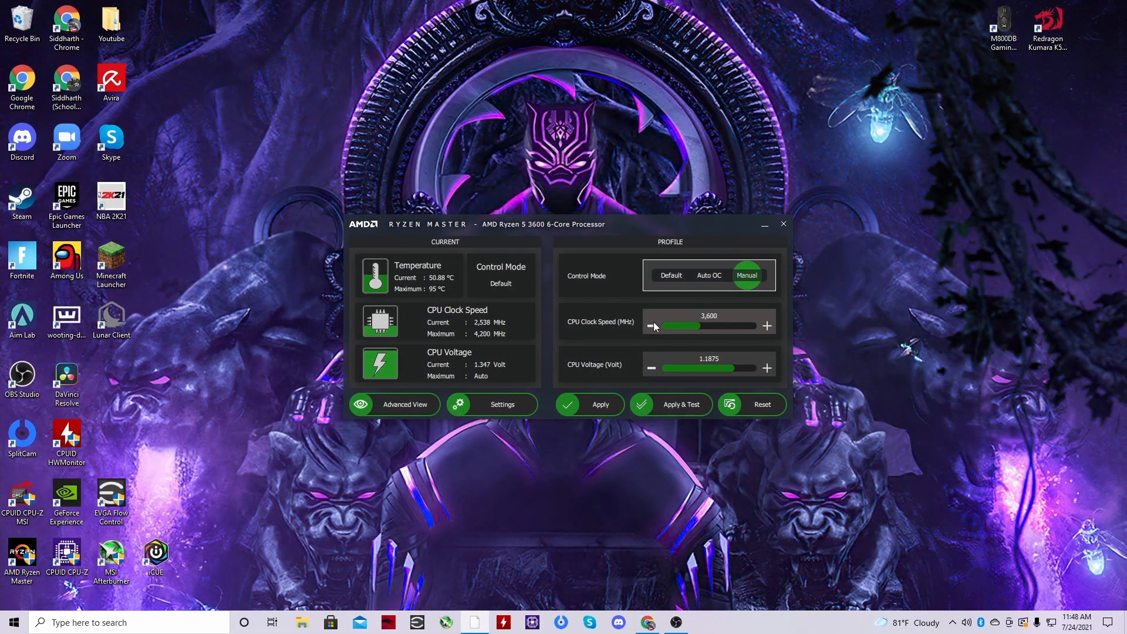
click(766, 325)
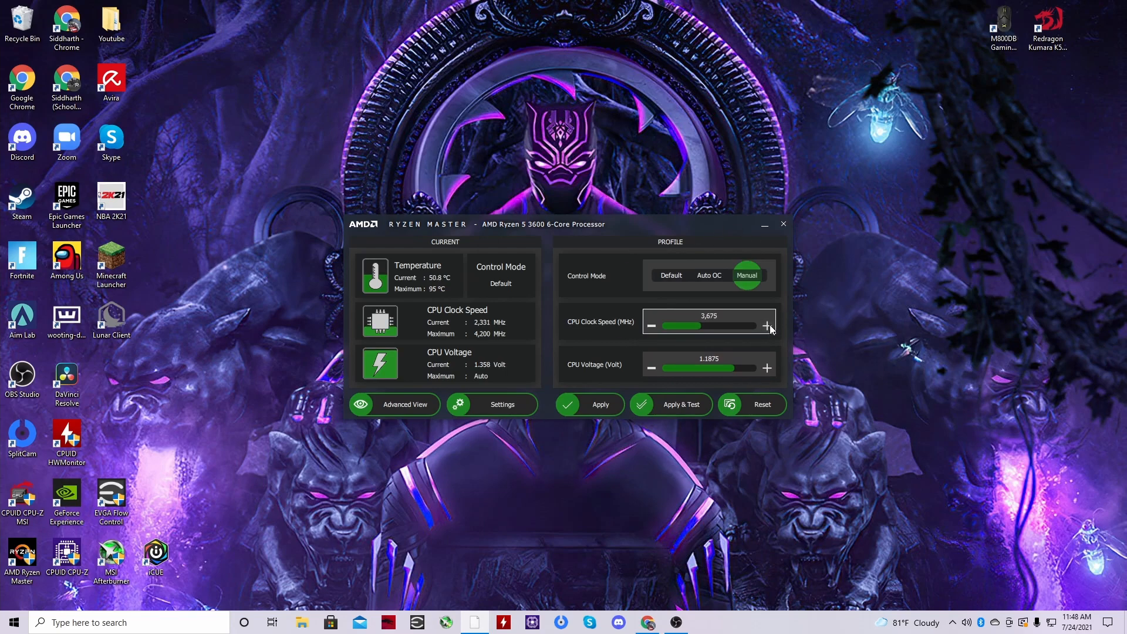
click(767, 325)
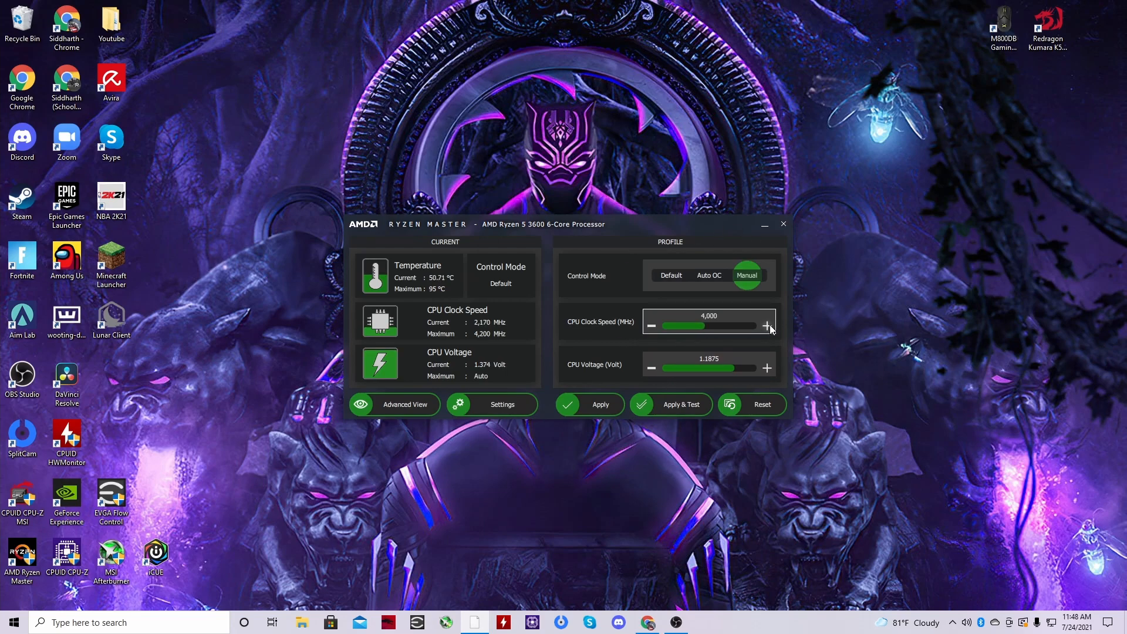
click(767, 325)
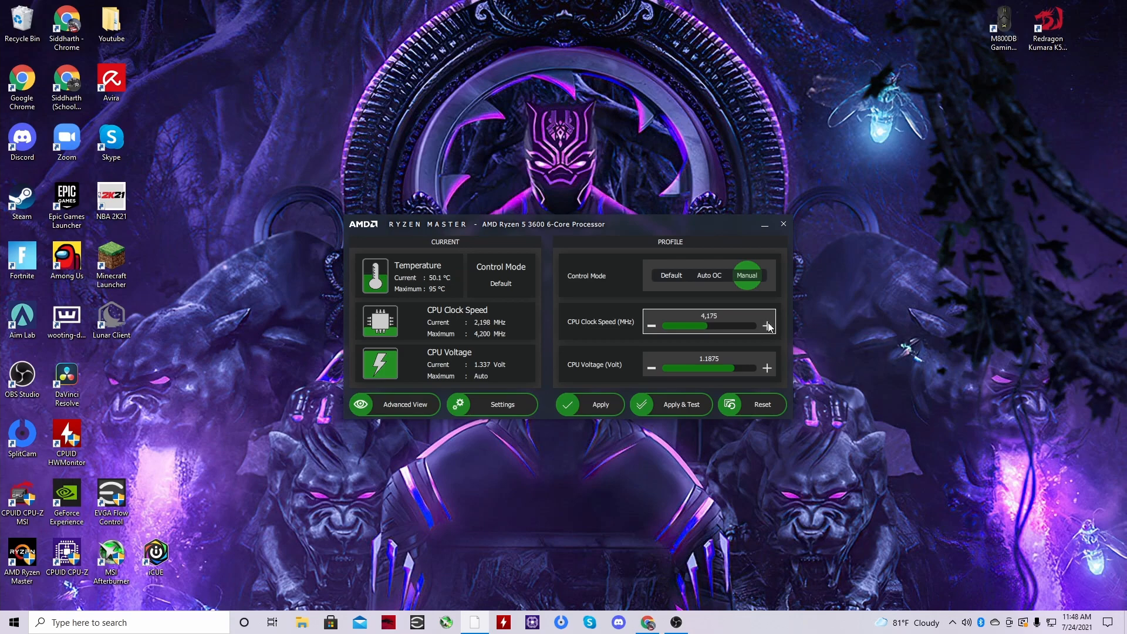
click(766, 325)
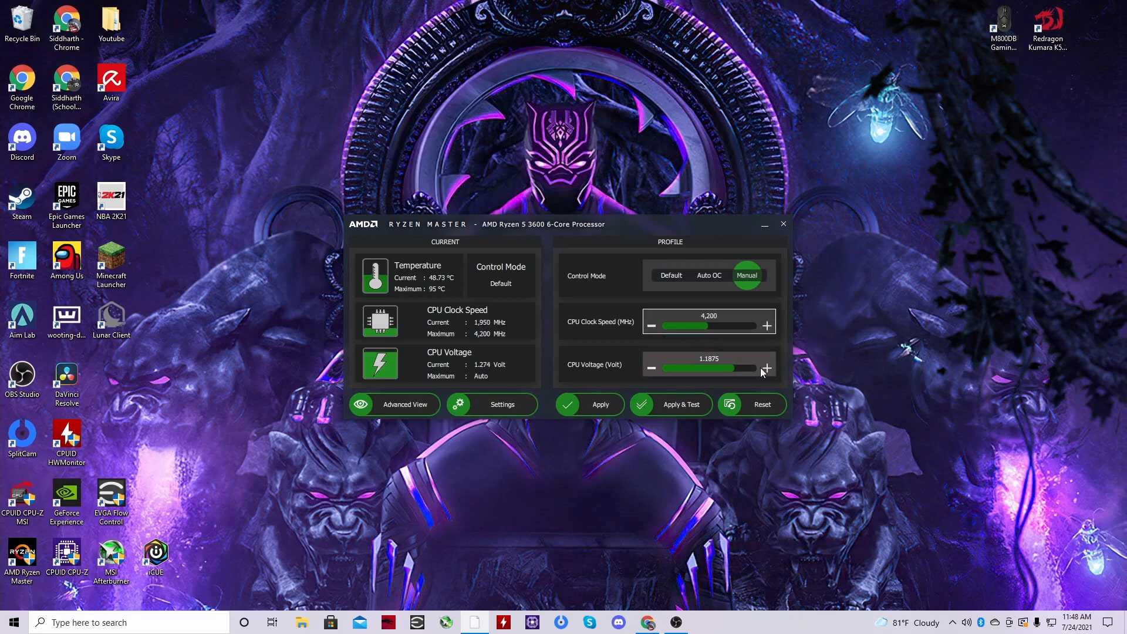
Raise the CPU Voltage to 1.35 V, leaving the profile unapplied.
click(766, 368)
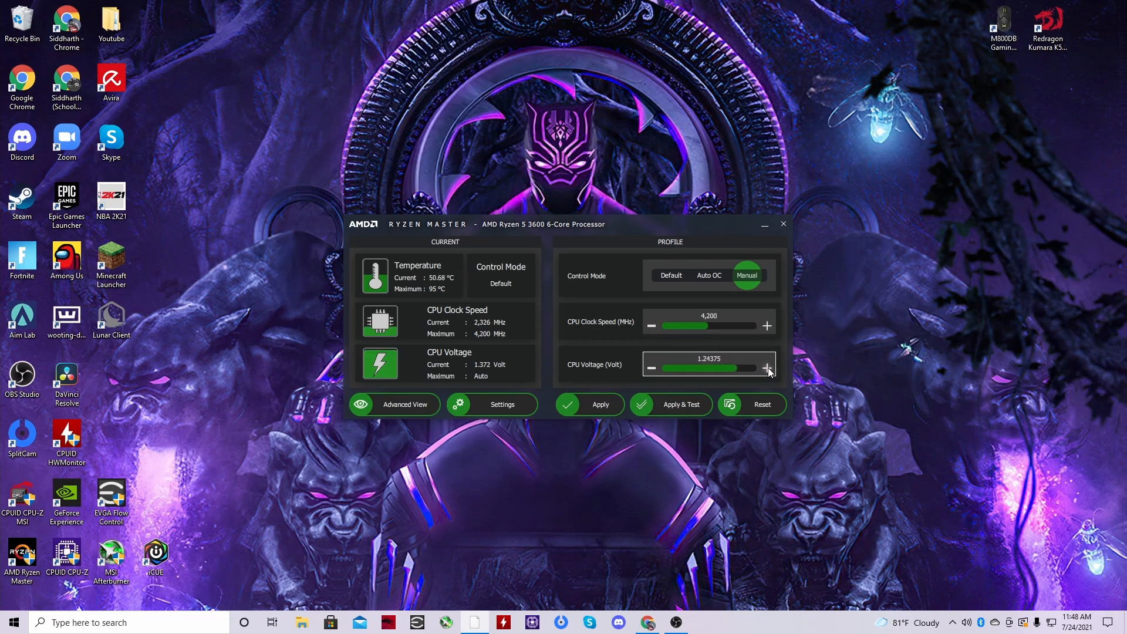
click(766, 368)
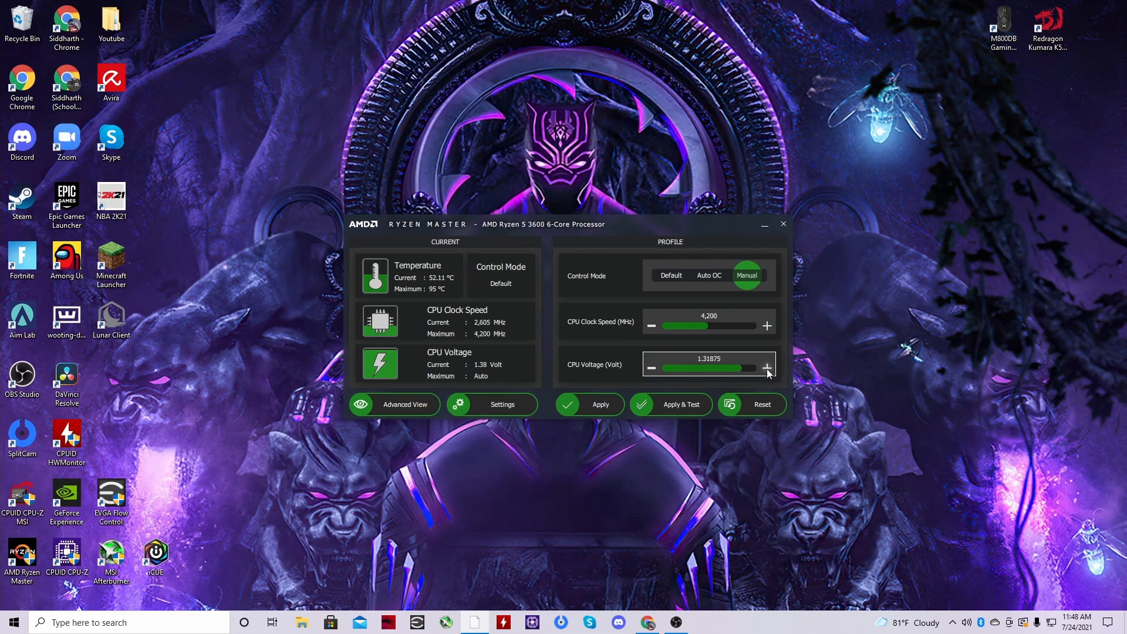
click(767, 367)
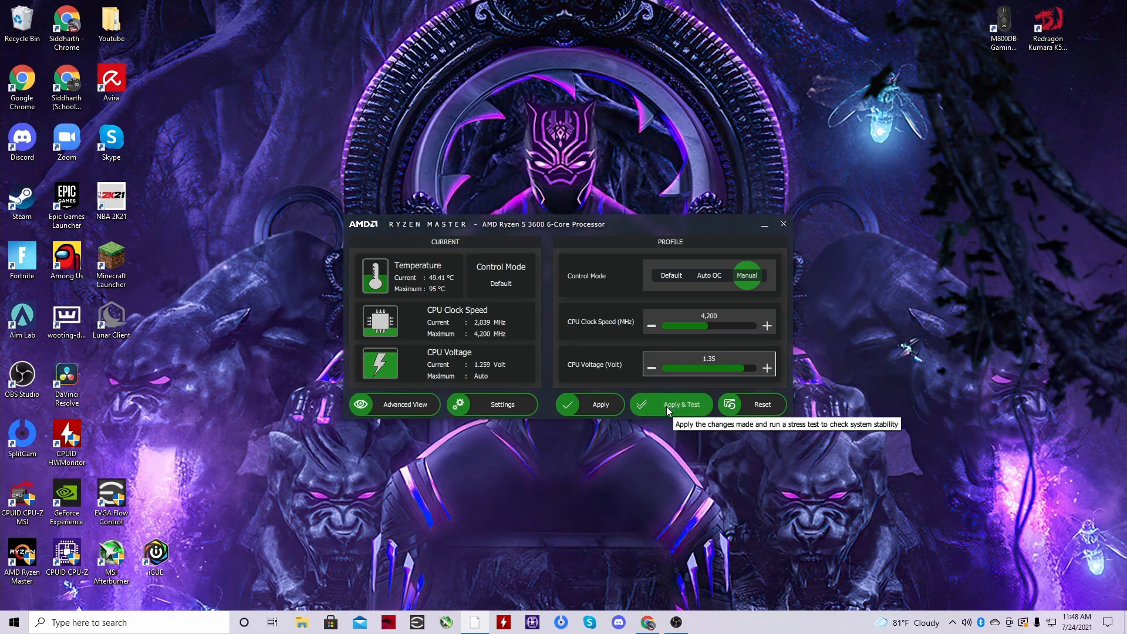
Apply & Test the 4,200 MHz / 1.35 V profile and check HWMonitor cores at 4199 MHz near 73 °C.
click(670, 403)
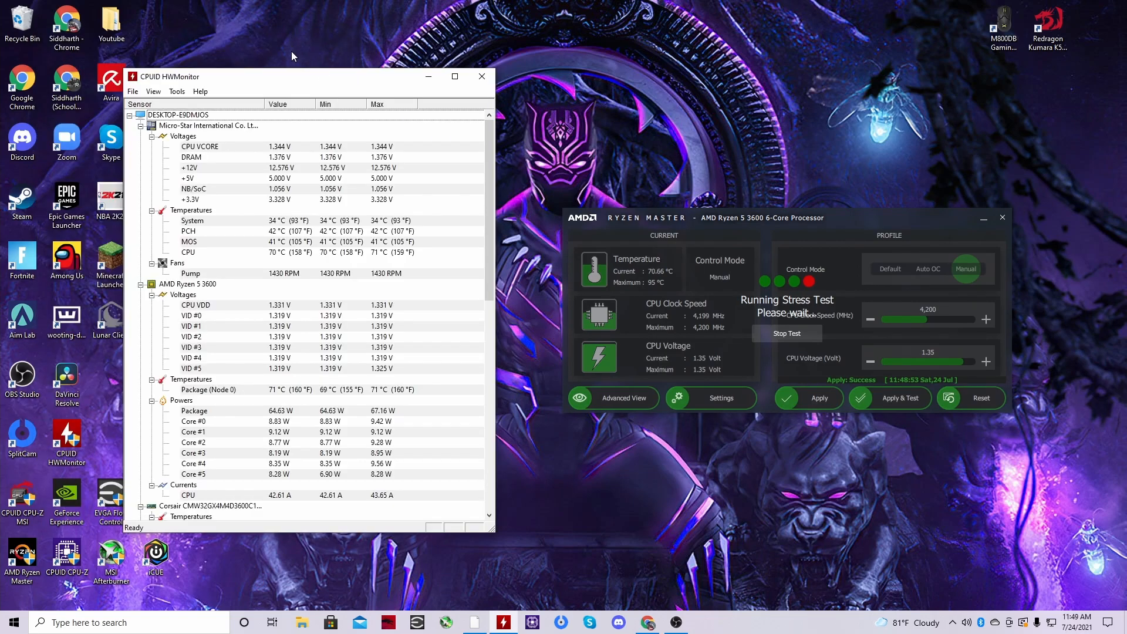
scroll(down, 3)
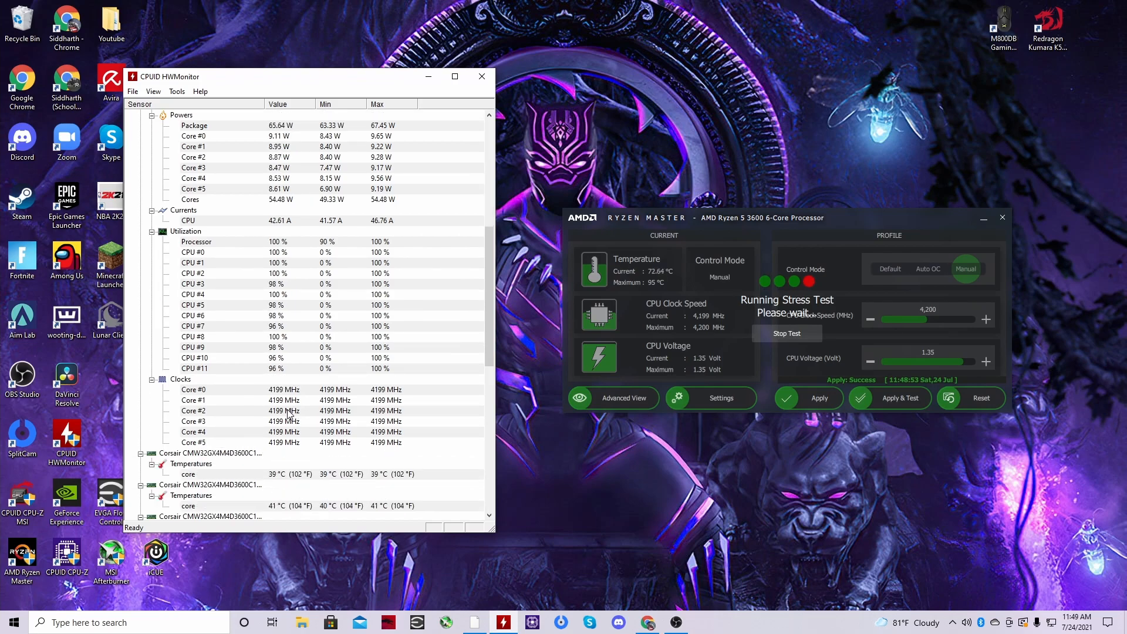
scroll(up, 3)
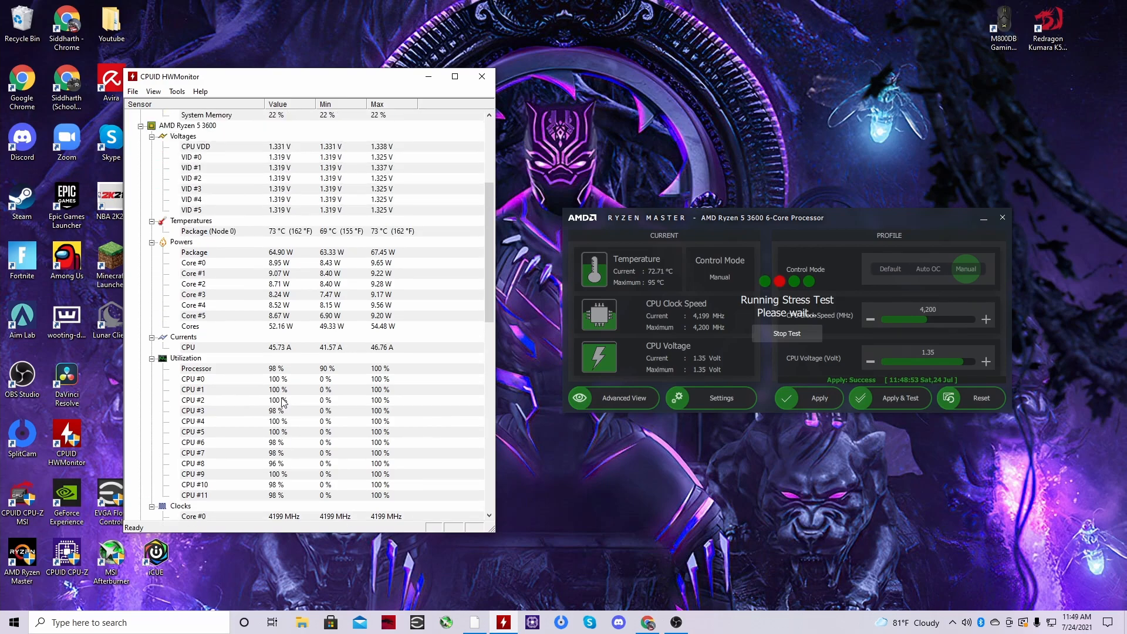
scroll(up, 3)
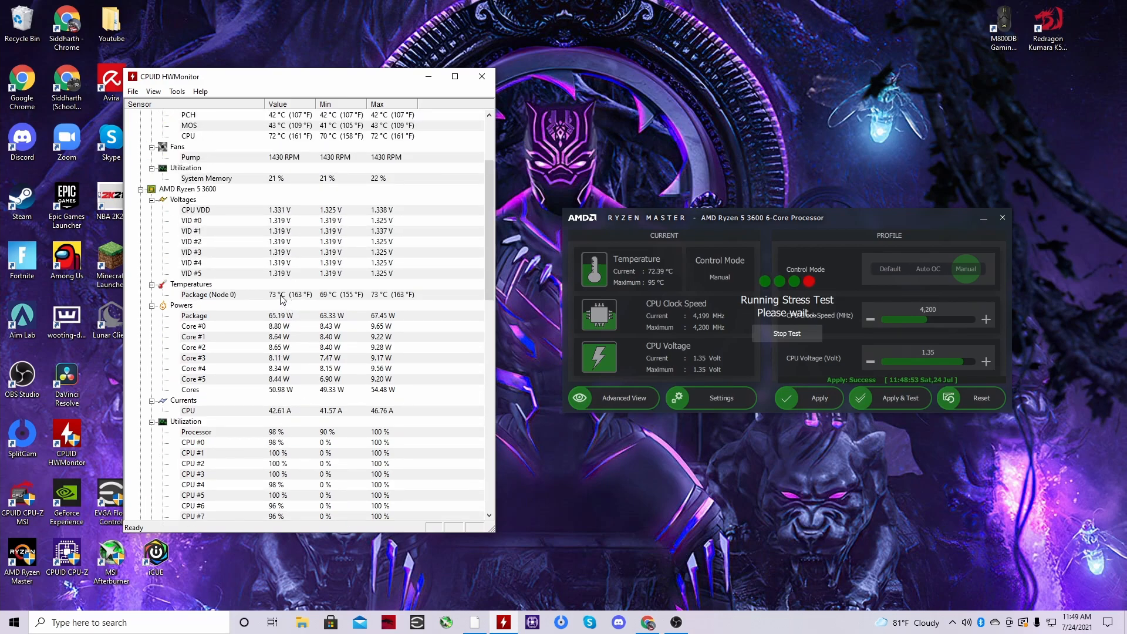